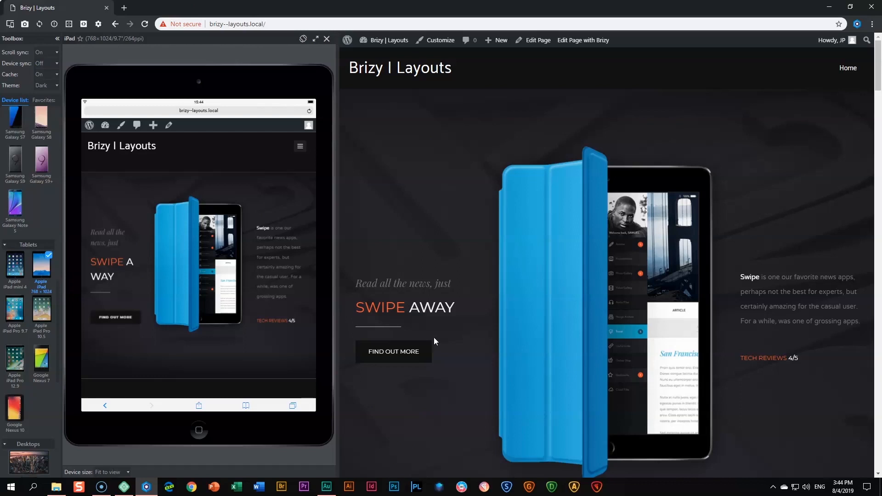
# Step: Jump via the down-arrow anchor to Main Features and scroll through the Focused On Focus feature icons grid
pyautogui.scroll(-3)
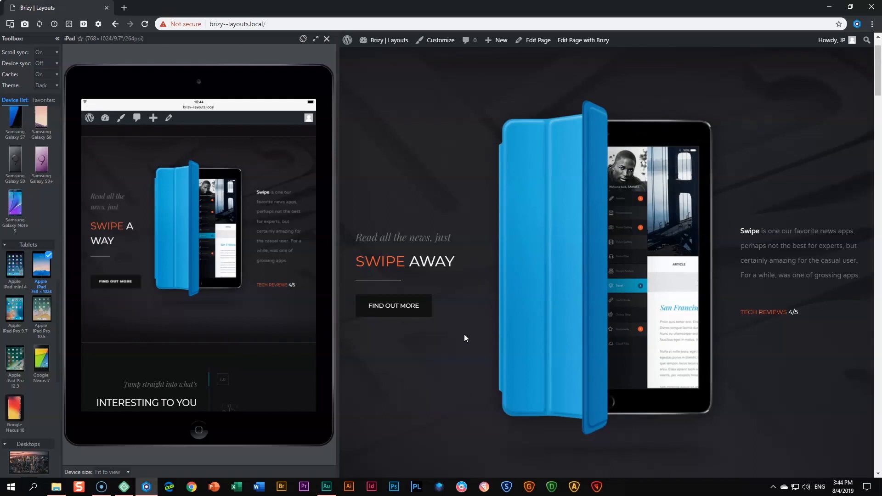
pyautogui.moveTo(754, 221)
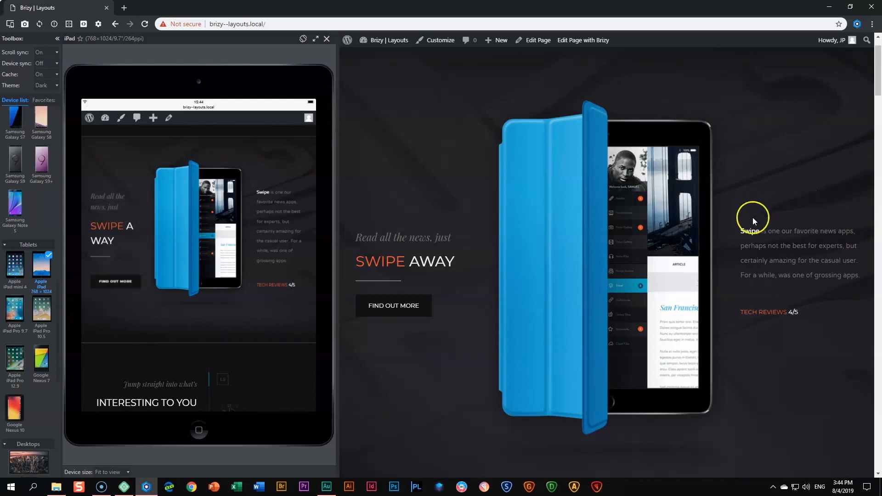
pyautogui.moveTo(786, 299)
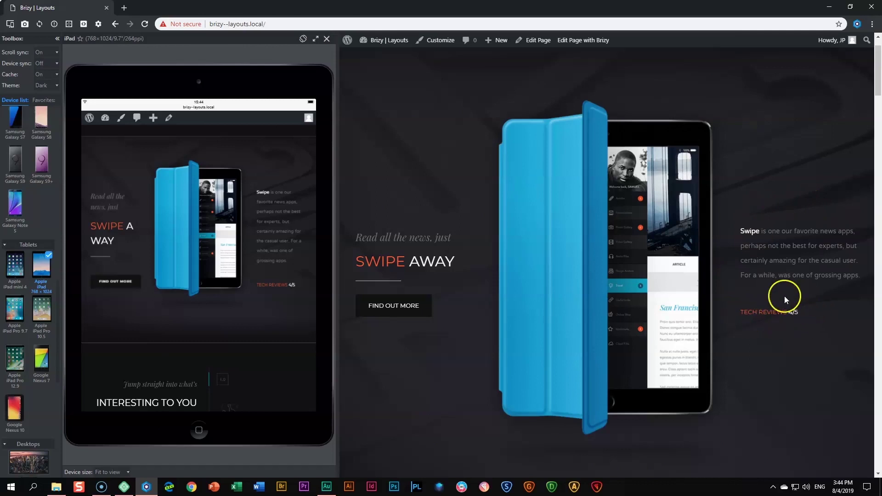
pyautogui.moveTo(793, 330)
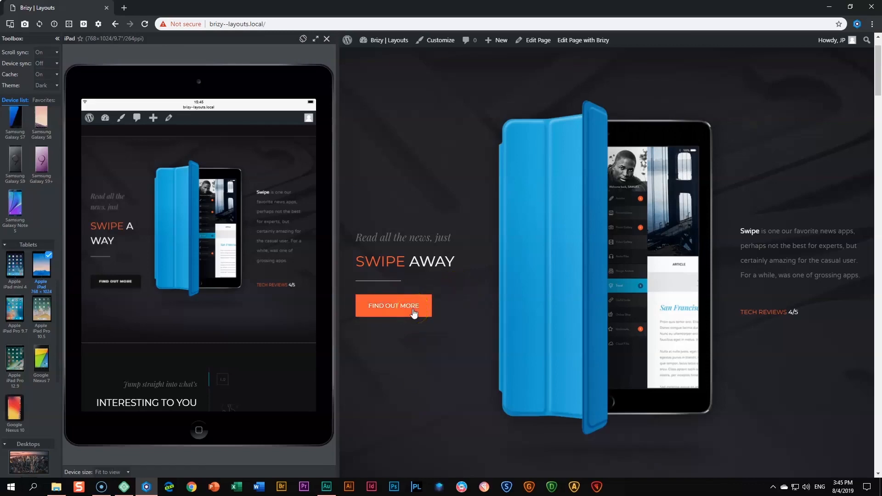
pyautogui.scroll(-3)
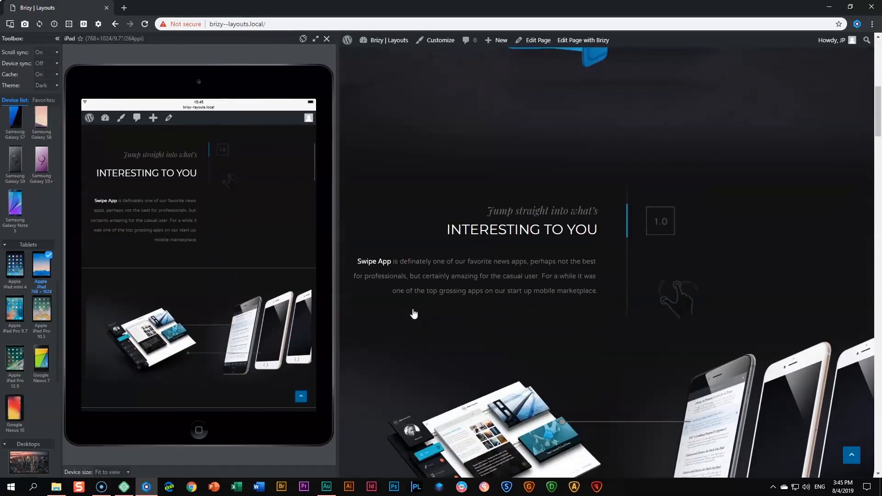
pyautogui.scroll(-3)
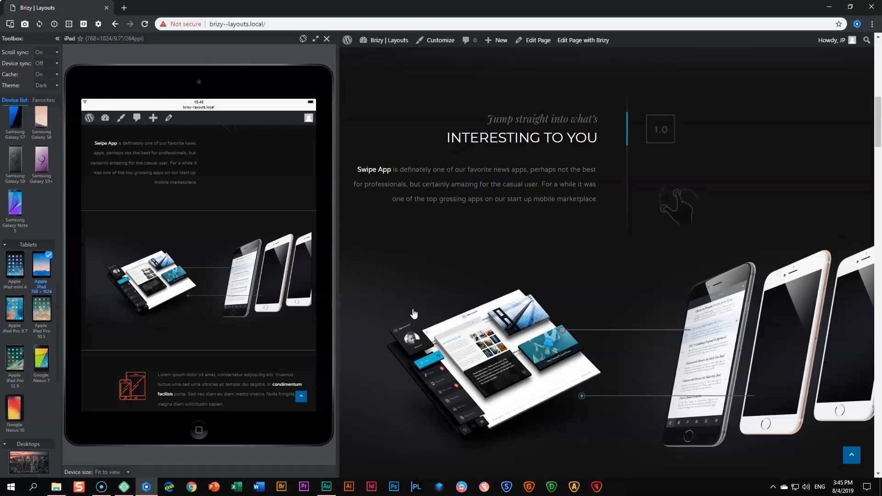
pyautogui.moveTo(768, 408)
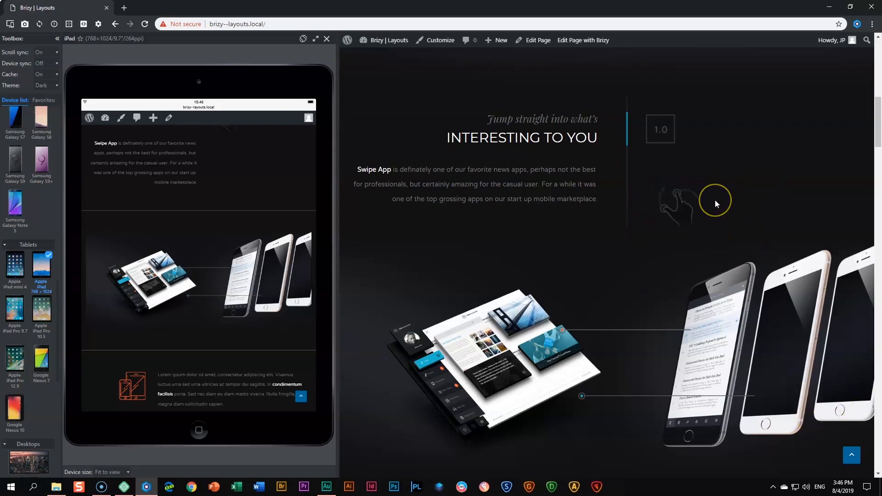
pyautogui.moveTo(716, 204)
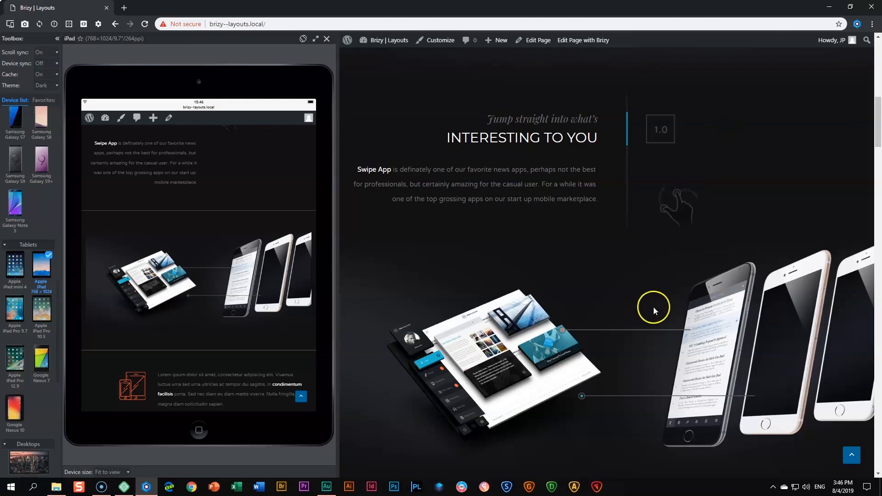
pyautogui.moveTo(486, 279)
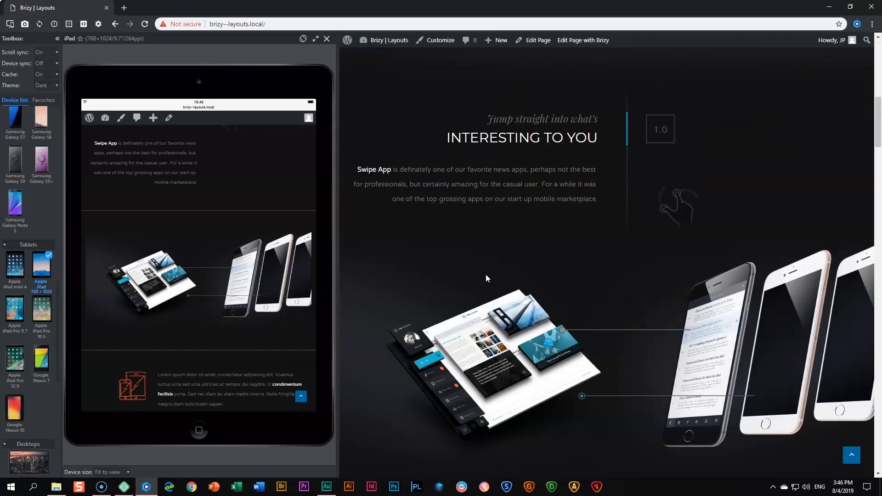
pyautogui.moveTo(631, 146)
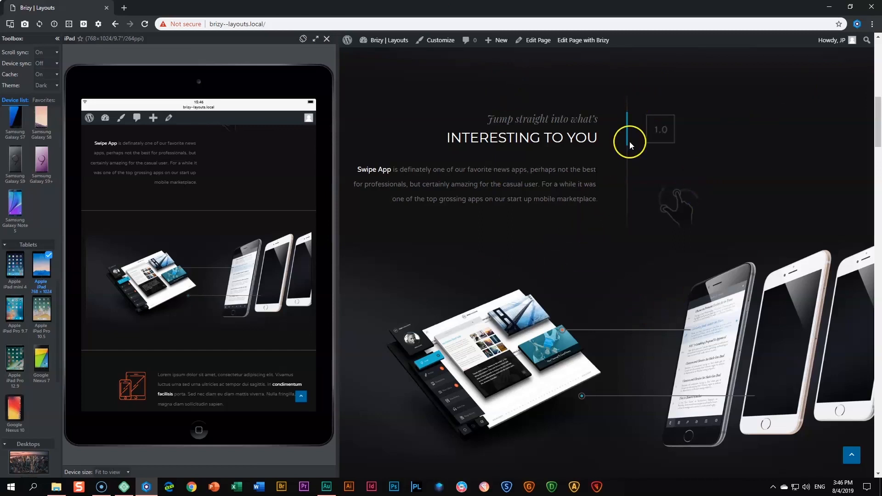
pyautogui.moveTo(662, 225)
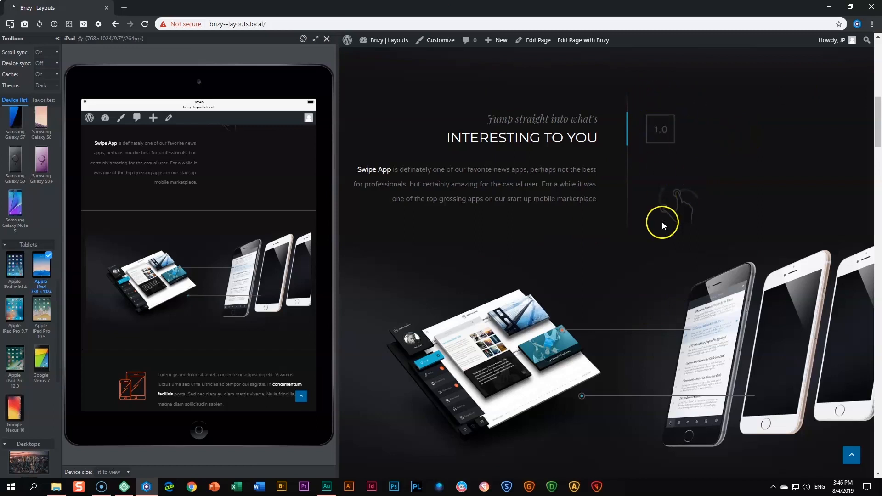
pyautogui.moveTo(658, 164)
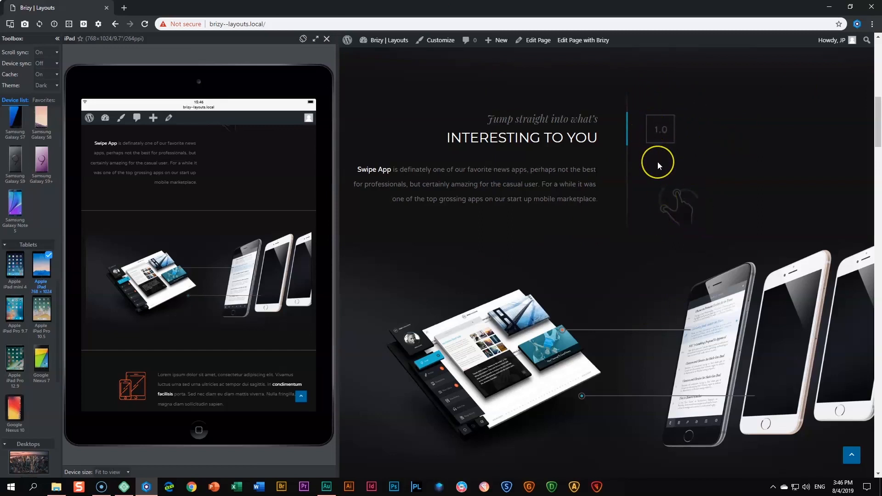
pyautogui.moveTo(658, 165)
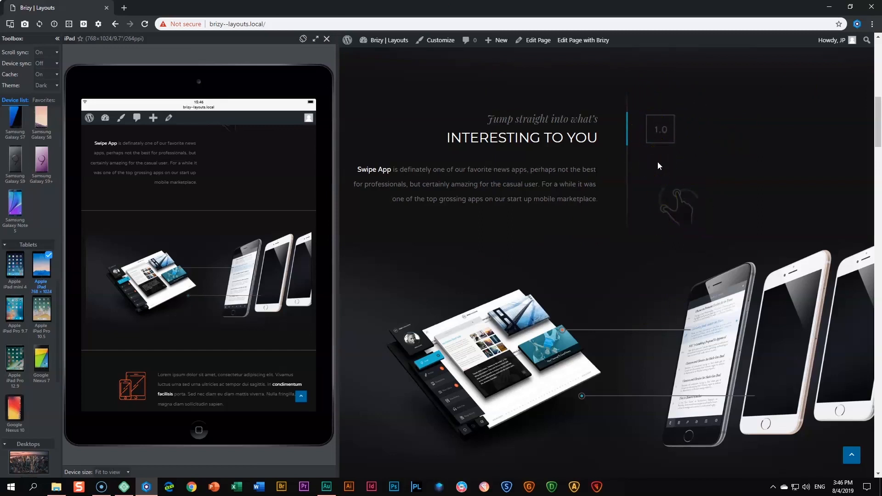
pyautogui.moveTo(546, 204)
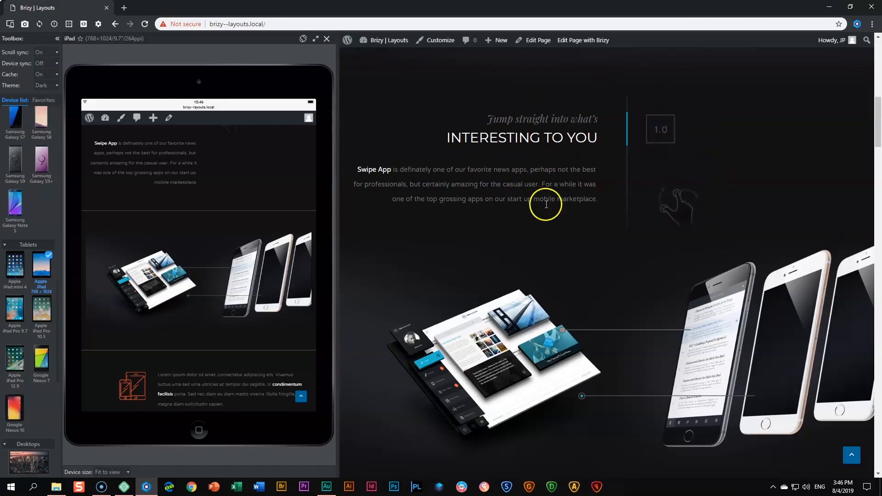
pyautogui.moveTo(671, 213)
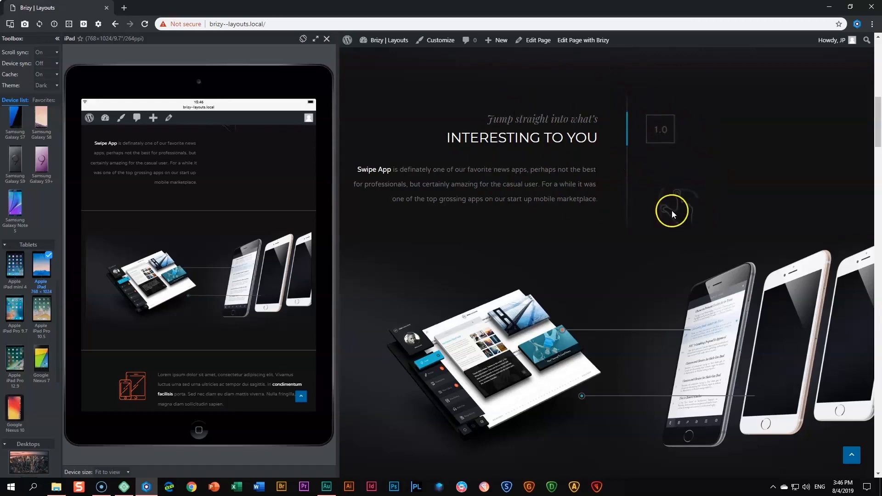
pyautogui.scroll(-3)
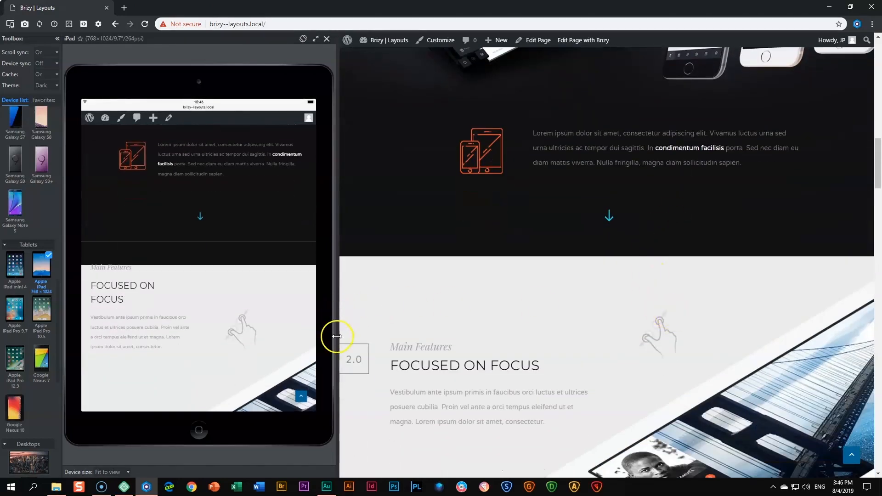
pyautogui.moveTo(392, 304)
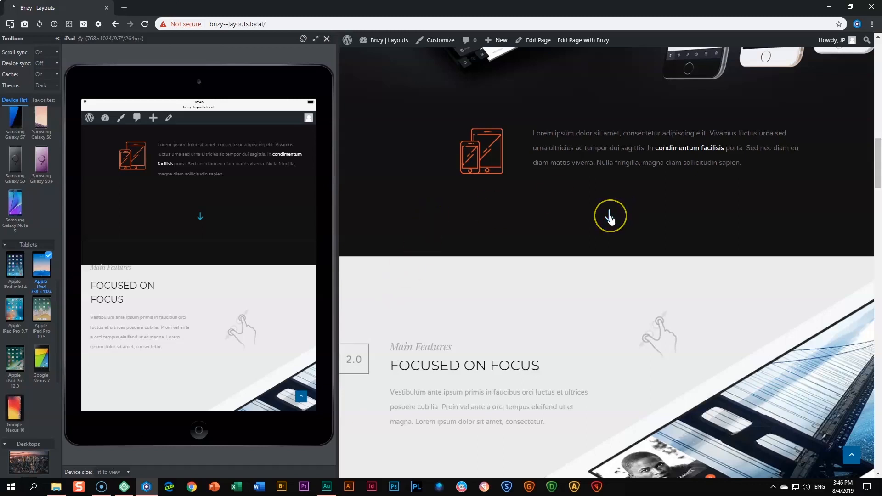
pyautogui.moveTo(633, 223)
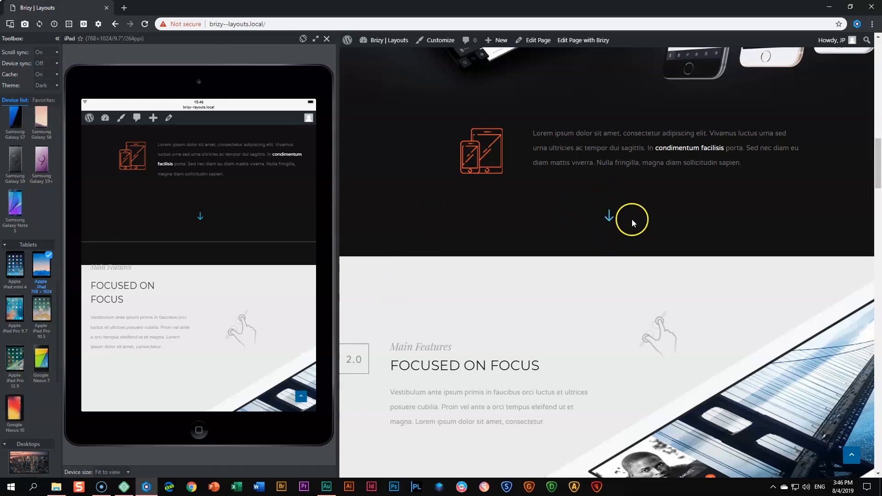
pyautogui.click(609, 215)
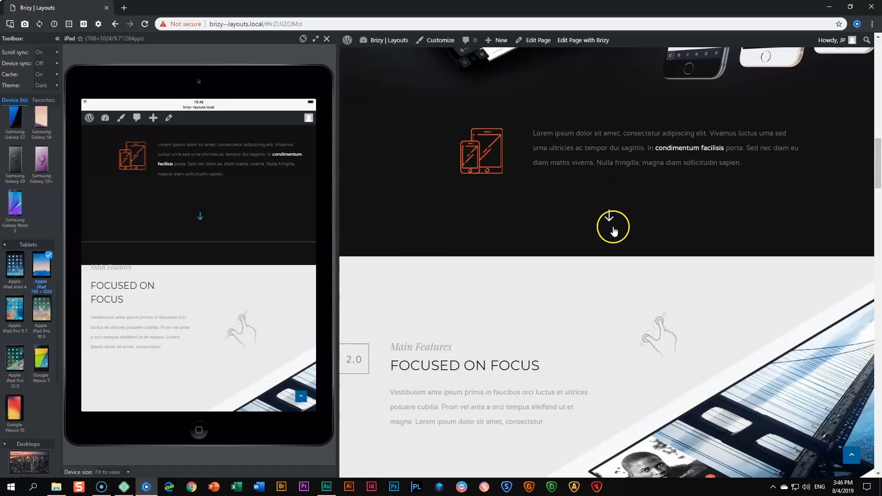
pyautogui.scroll(-3)
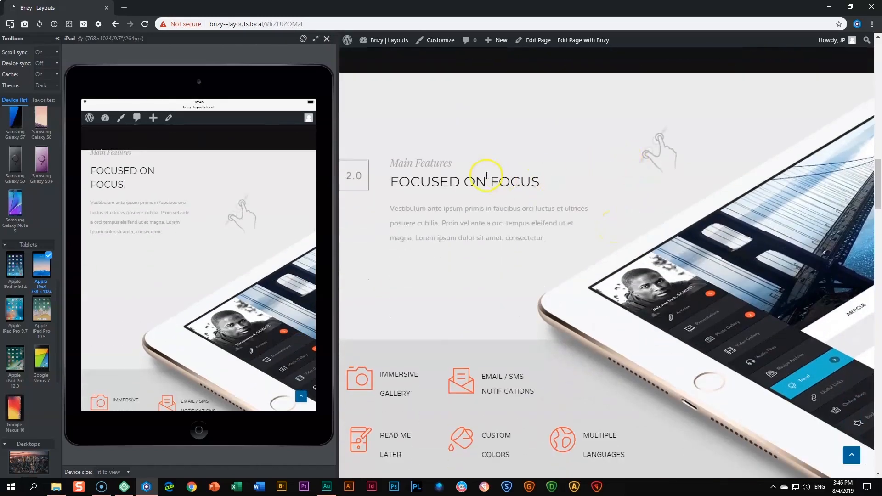
pyautogui.moveTo(779, 397)
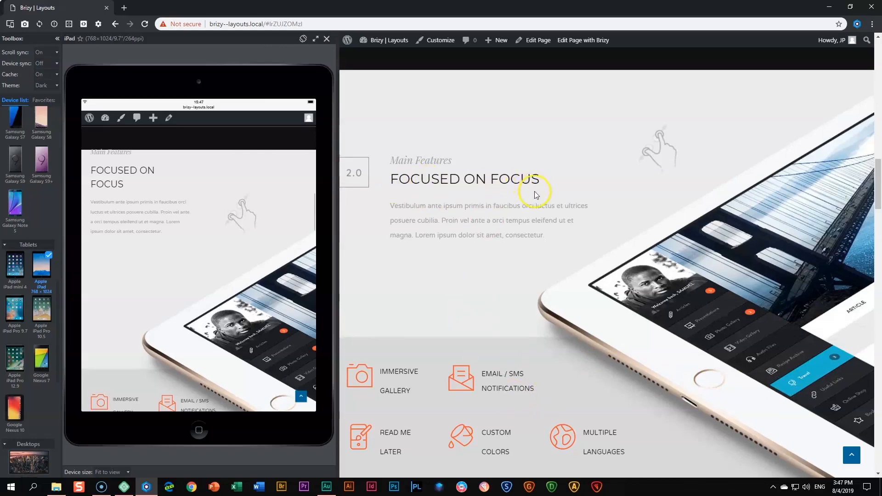
pyautogui.scroll(-3)
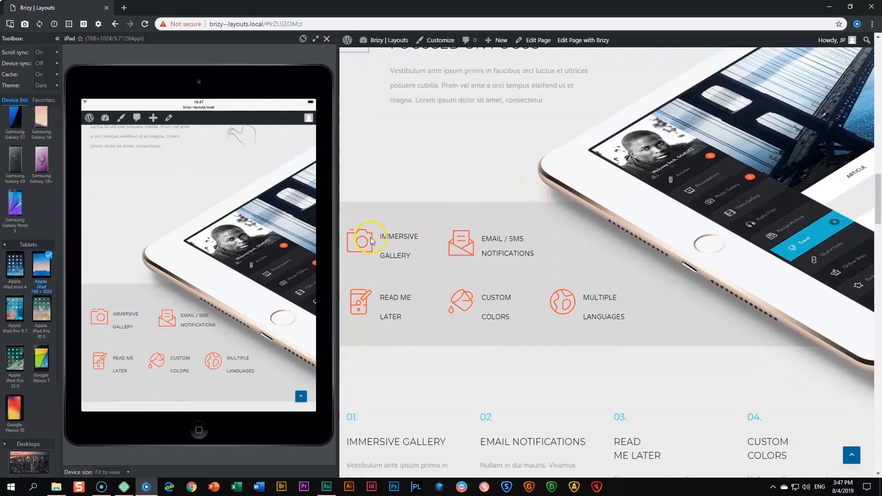
pyautogui.moveTo(512, 306)
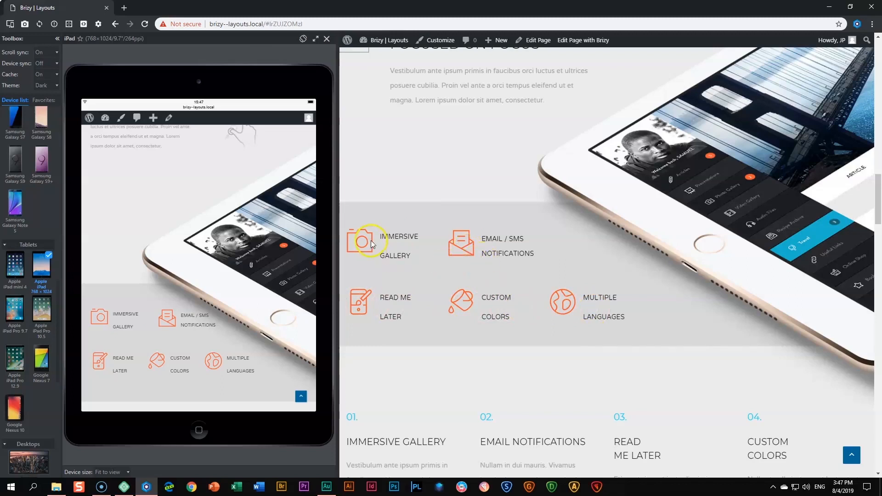
pyautogui.moveTo(389, 245)
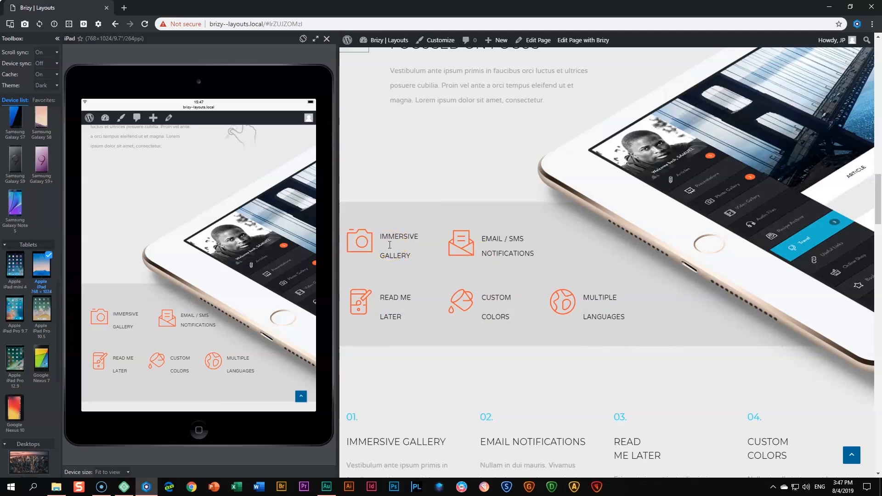
pyautogui.scroll(-3)
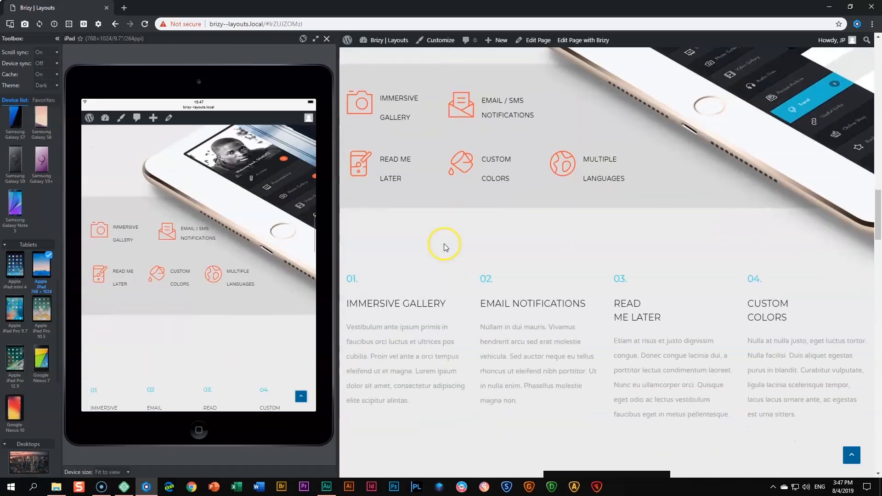
pyautogui.scroll(-3)
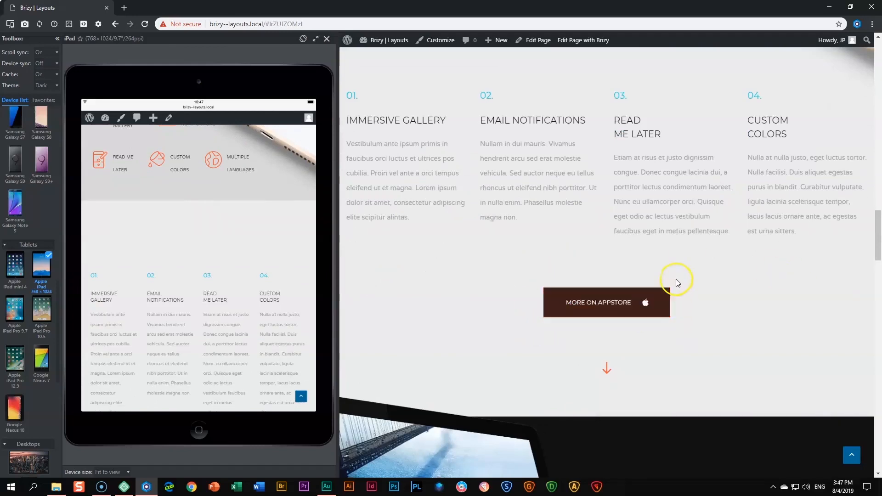
pyautogui.scroll(-3)
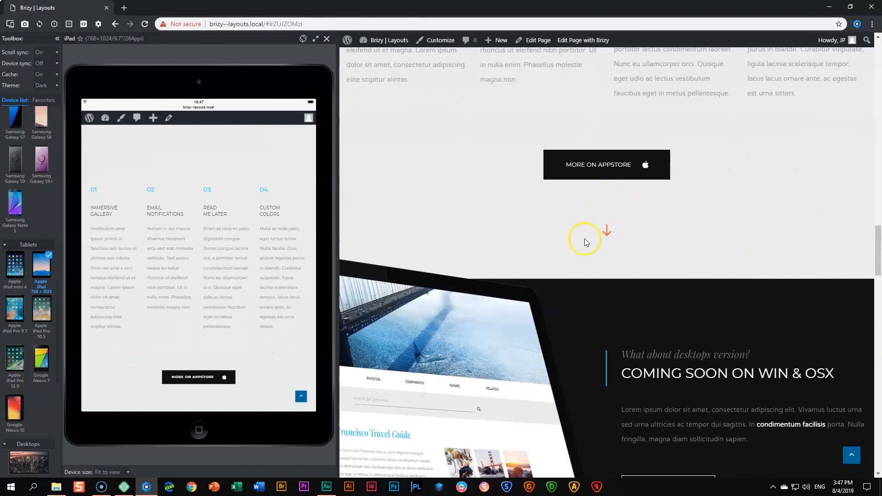
pyautogui.scroll(-3)
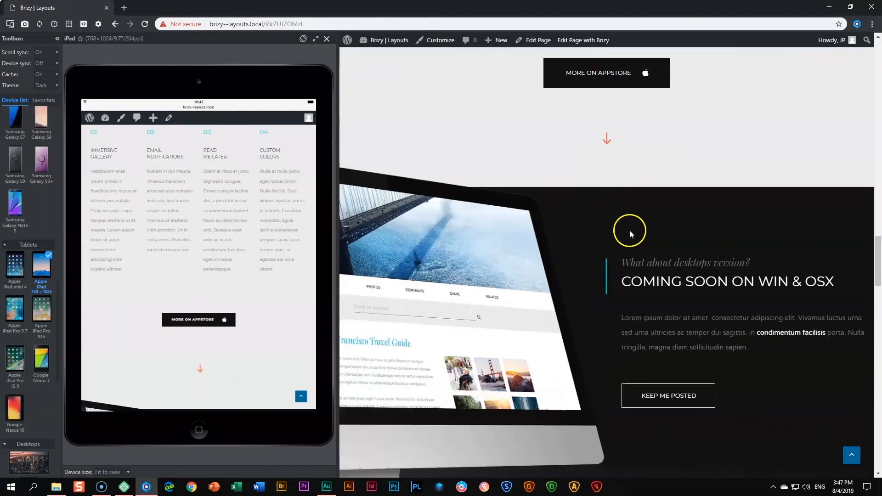
pyautogui.moveTo(606, 139)
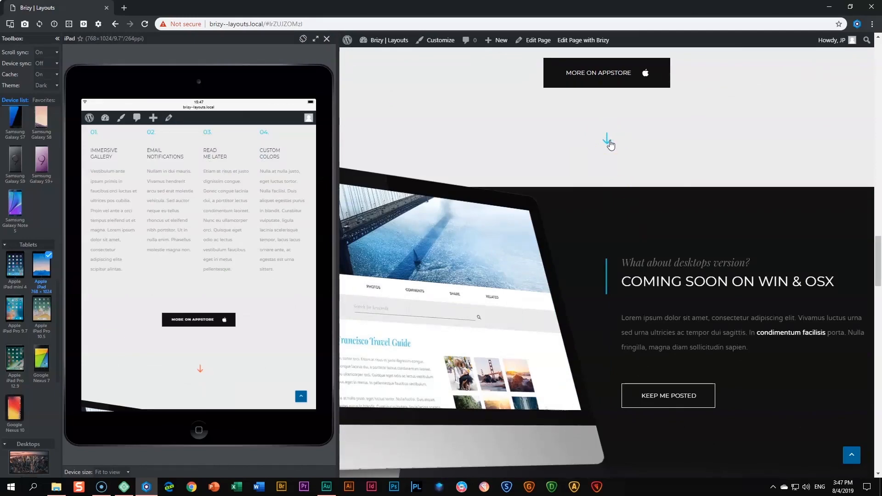
pyautogui.scroll(-3)
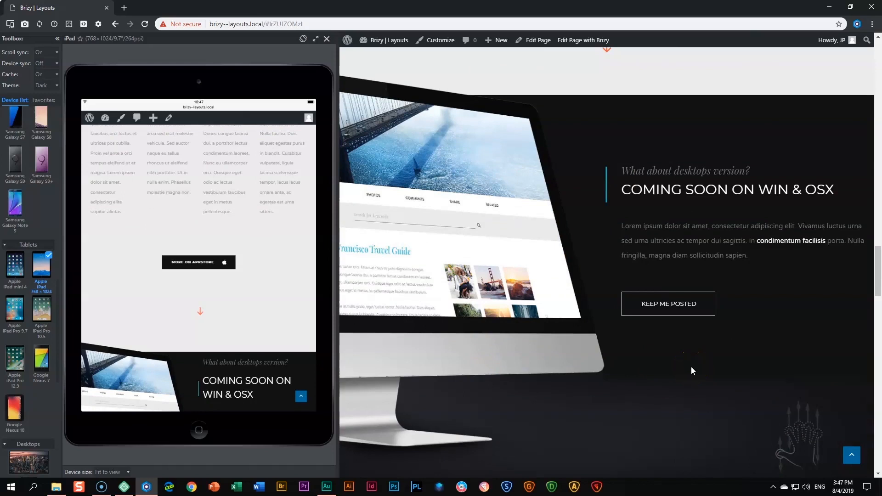
pyautogui.moveTo(756, 176)
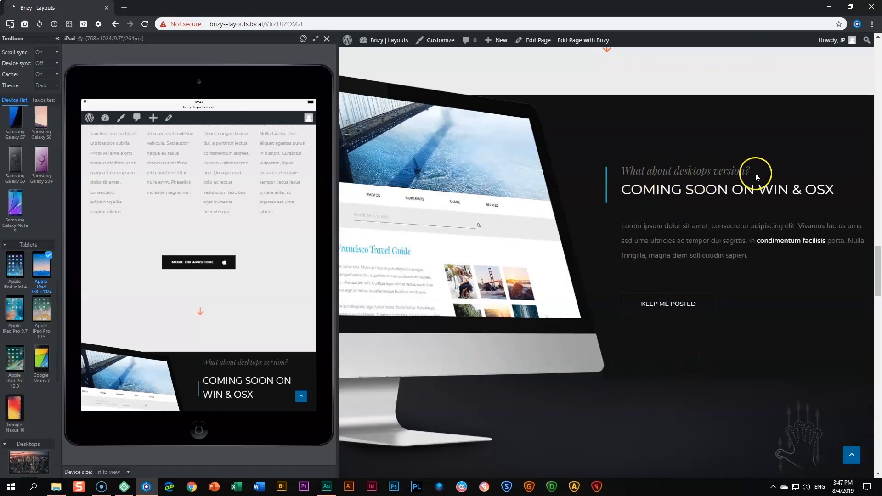
pyautogui.moveTo(766, 195)
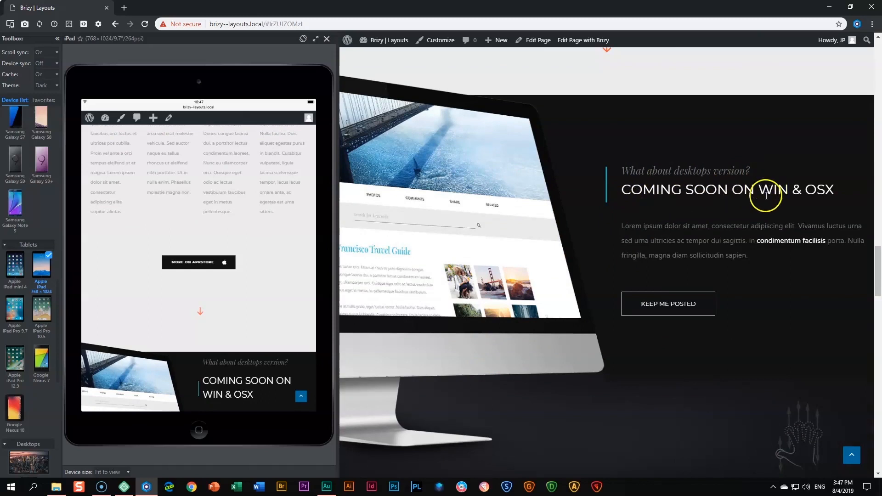
pyautogui.moveTo(639, 326)
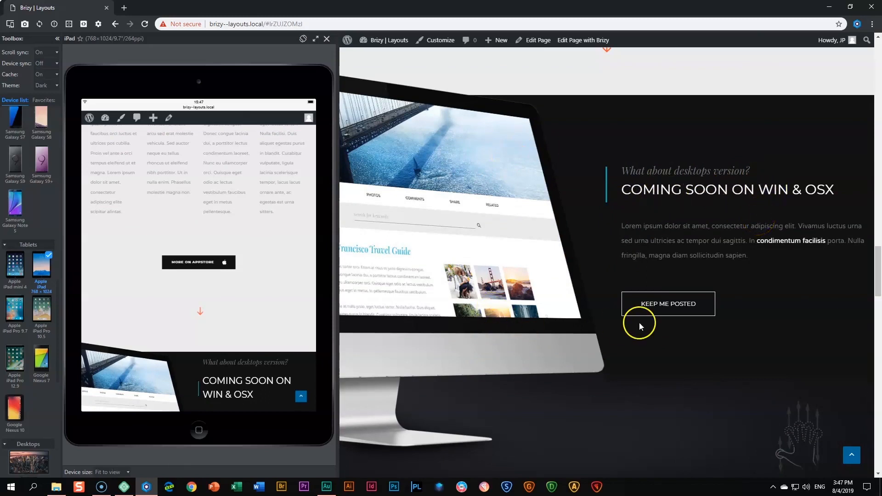
pyautogui.moveTo(708, 281)
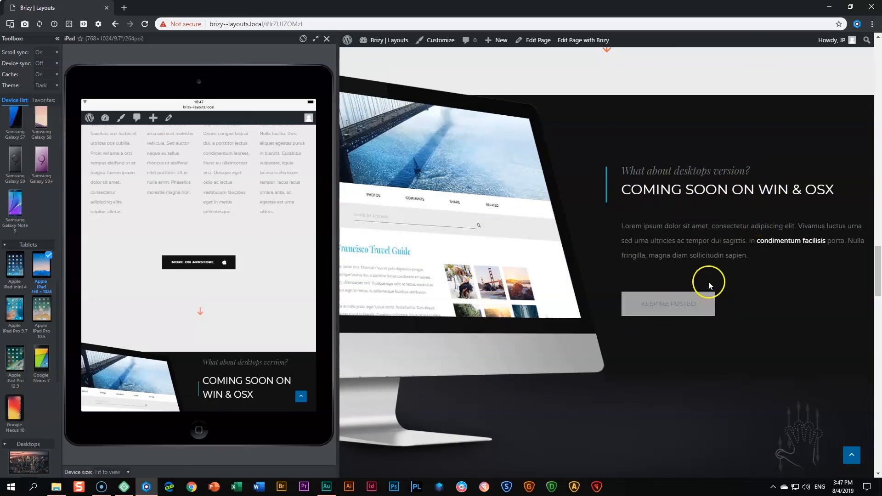
pyautogui.moveTo(668, 305)
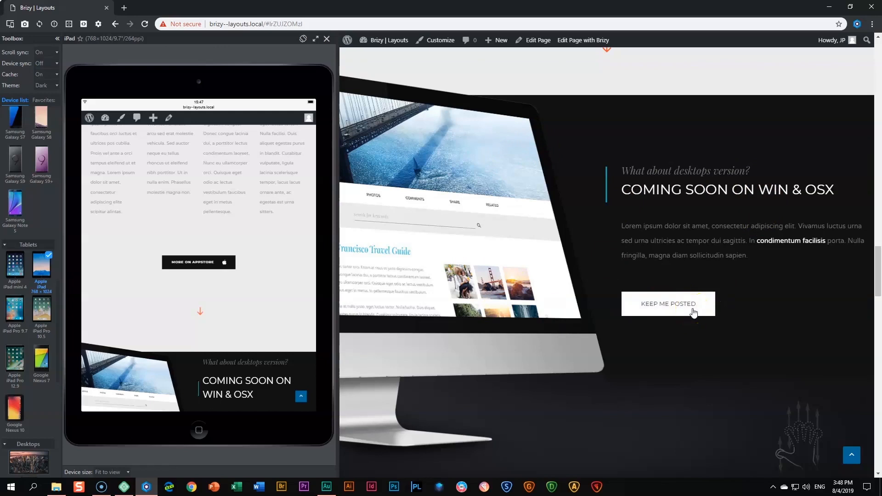
pyautogui.click(667, 304)
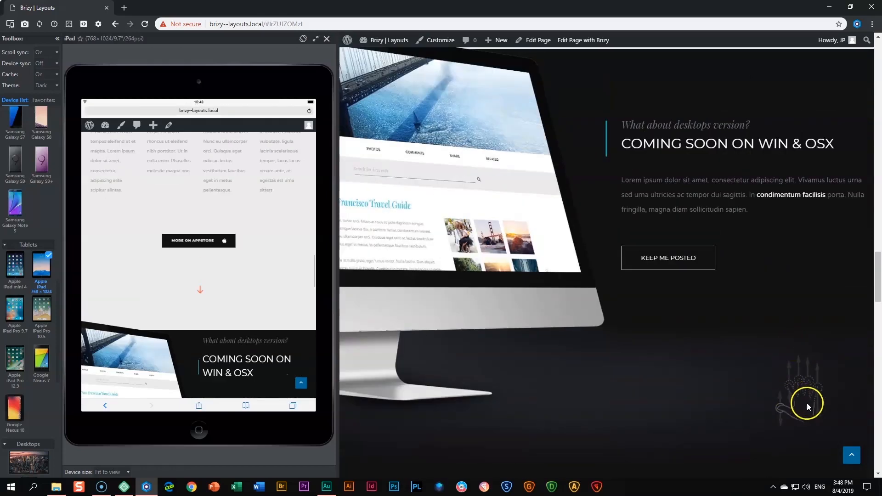
pyautogui.scroll(-3)
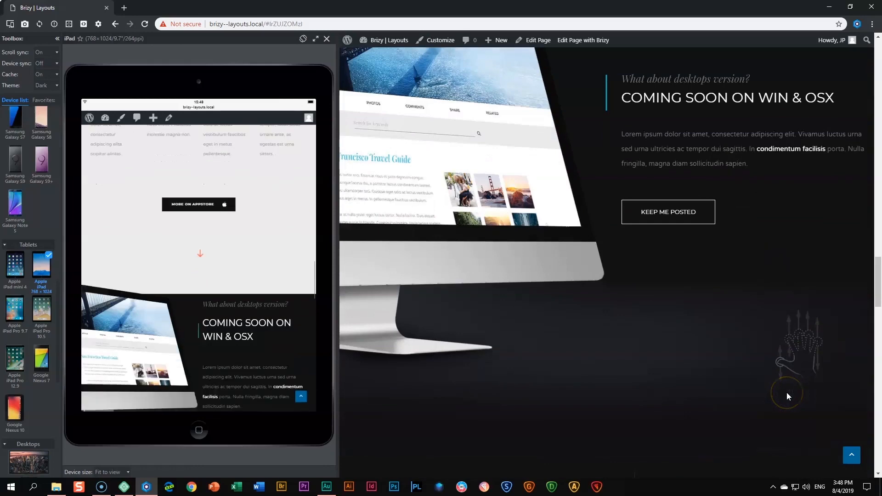
pyautogui.scroll(-3)
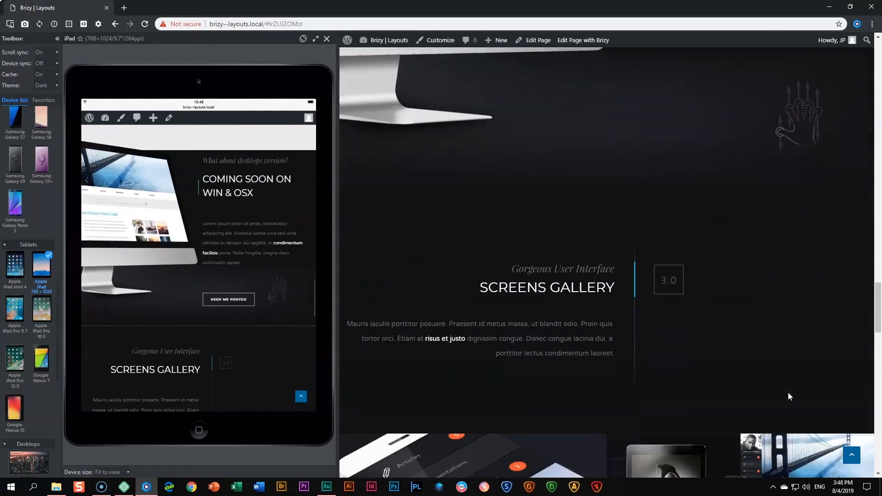
pyautogui.scroll(-3)
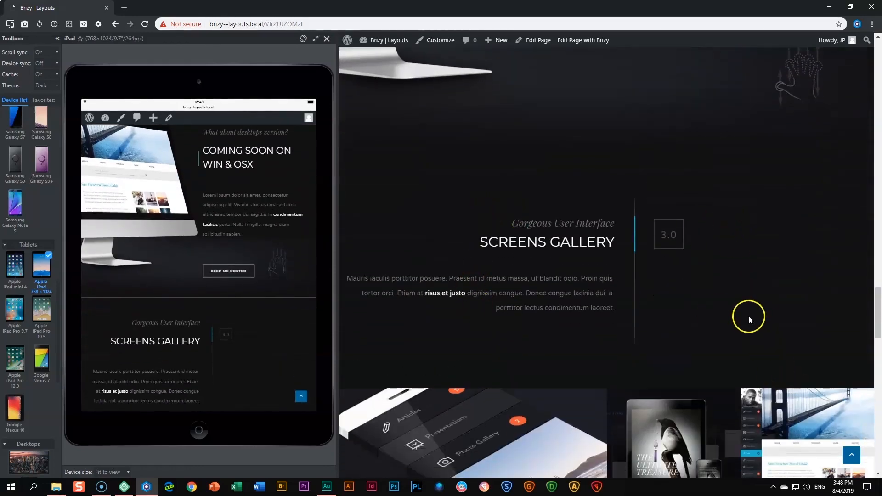
pyautogui.scroll(-3)
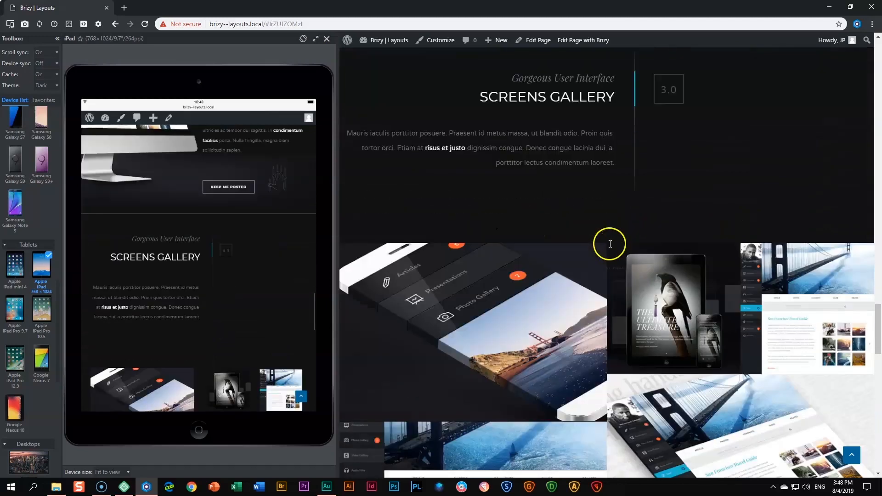
pyautogui.scroll(-3)
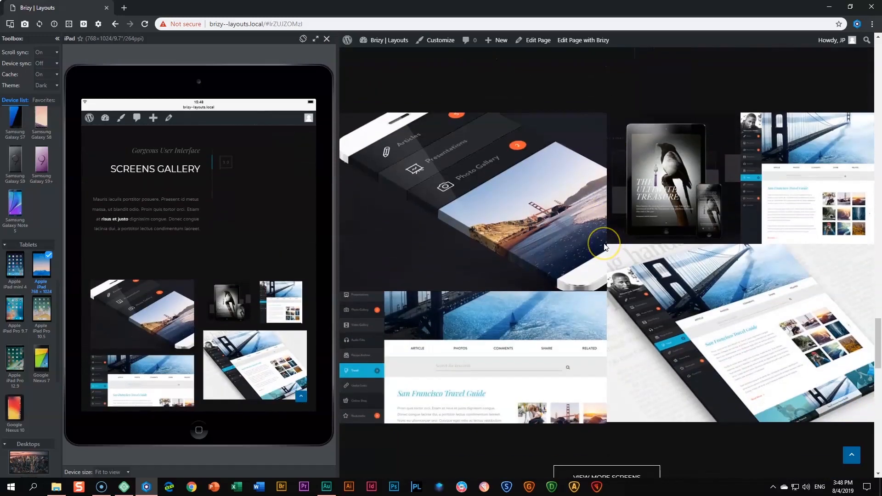
pyautogui.moveTo(608, 242)
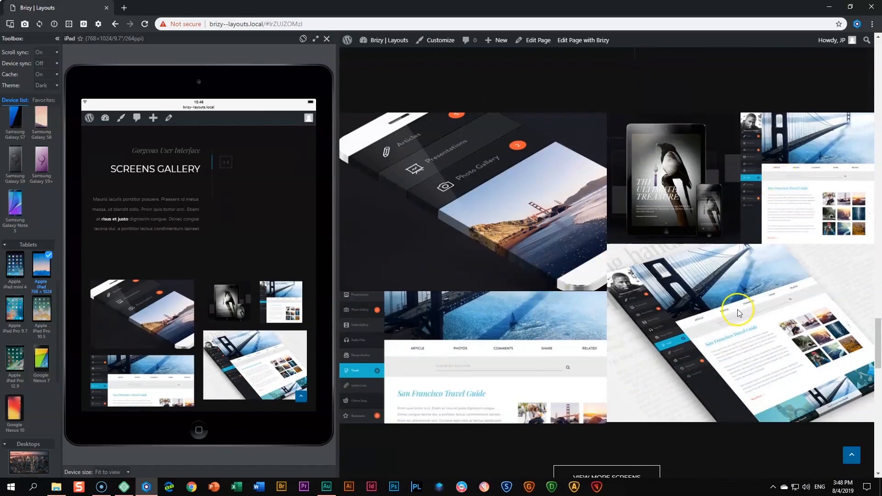
pyautogui.moveTo(172, 422)
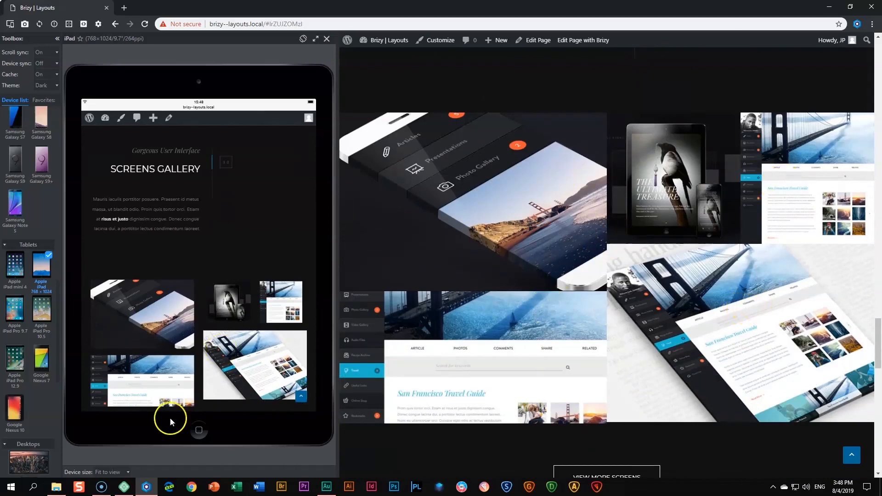
pyautogui.moveTo(370, 327)
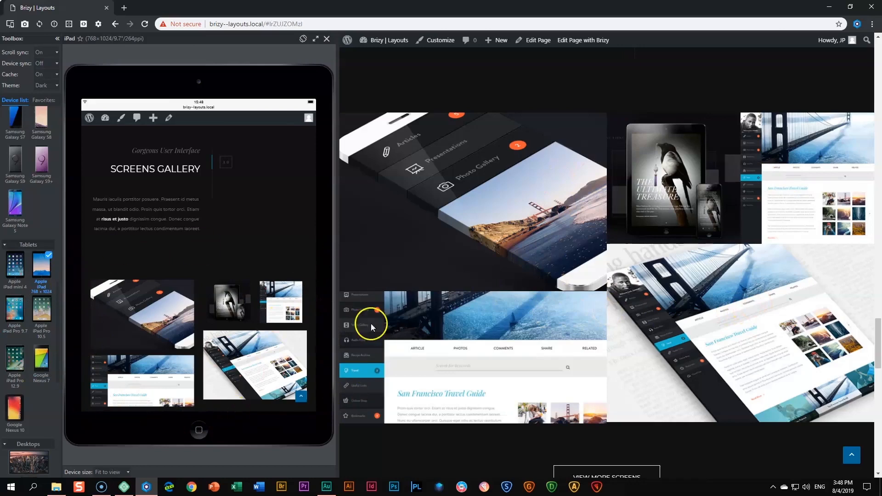
pyautogui.moveTo(261, 270)
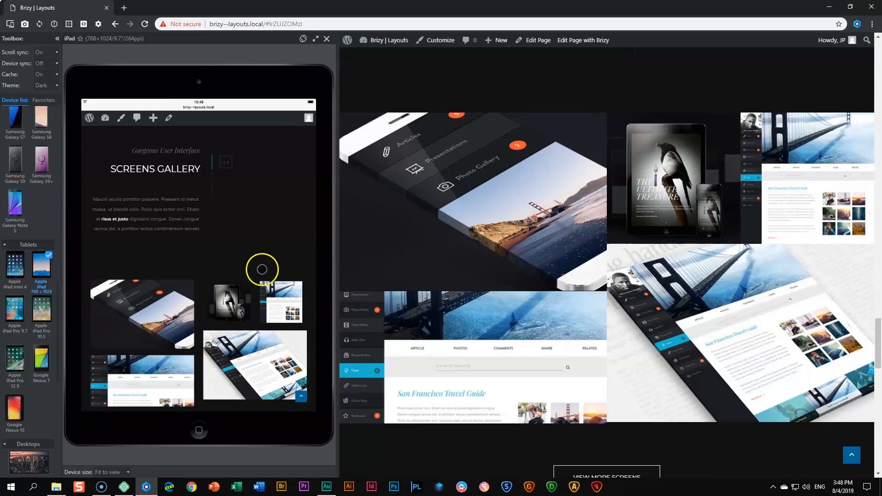
pyautogui.scroll(-3)
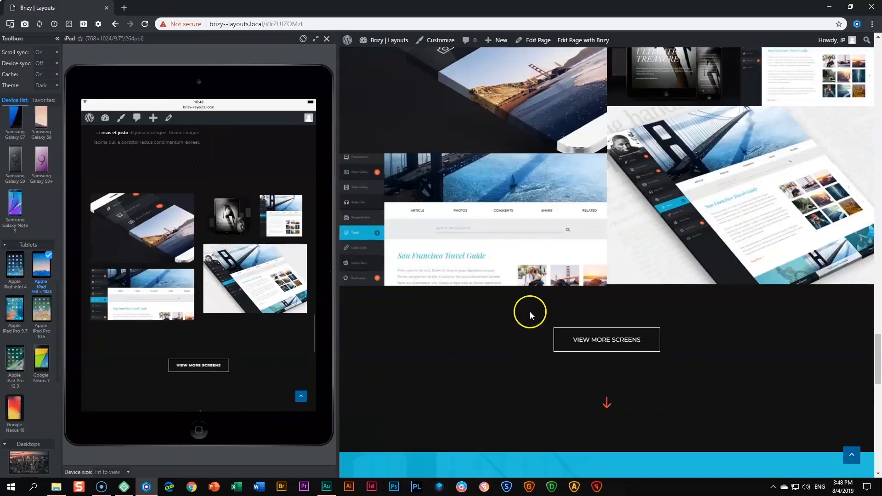
pyautogui.scroll(-3)
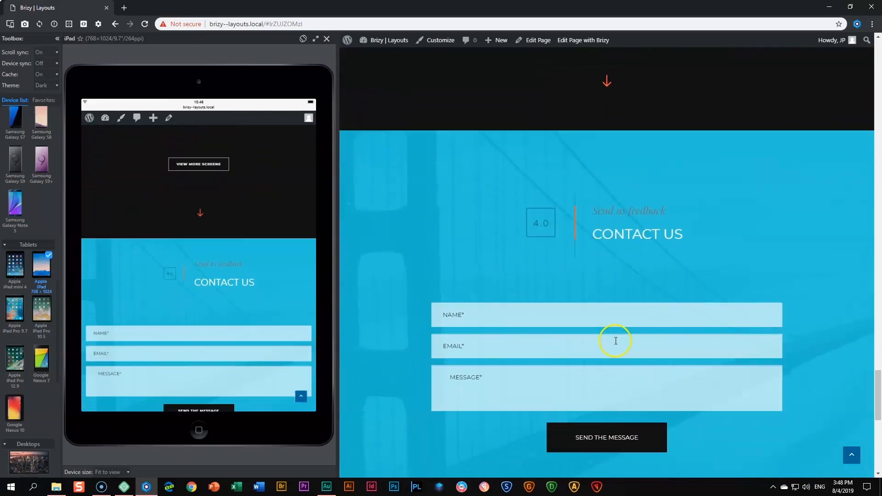
pyautogui.moveTo(615, 341)
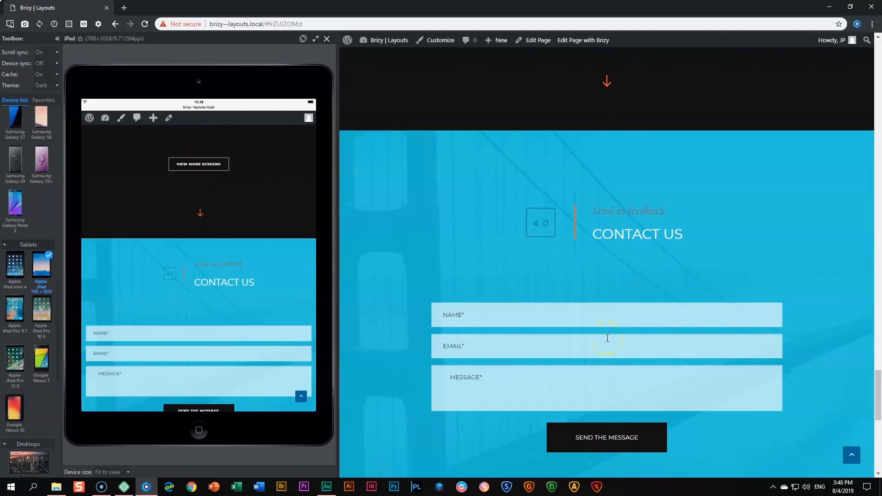
pyautogui.moveTo(558, 192)
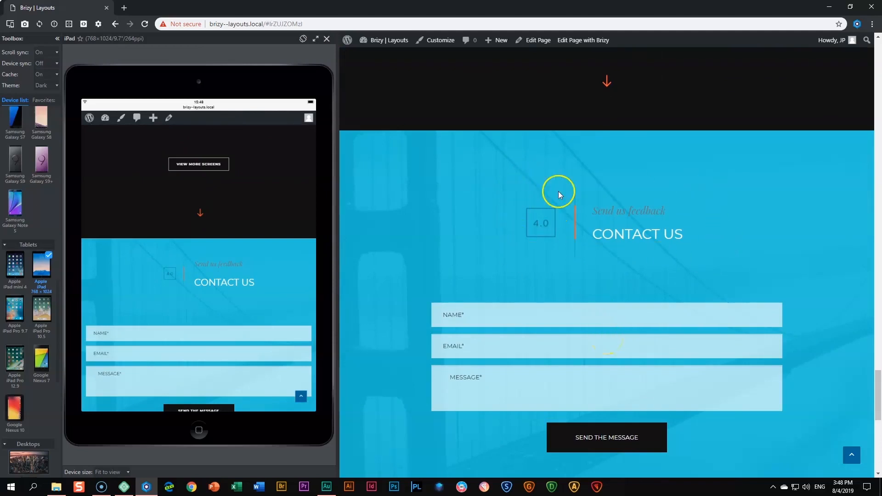
pyautogui.moveTo(431, 378)
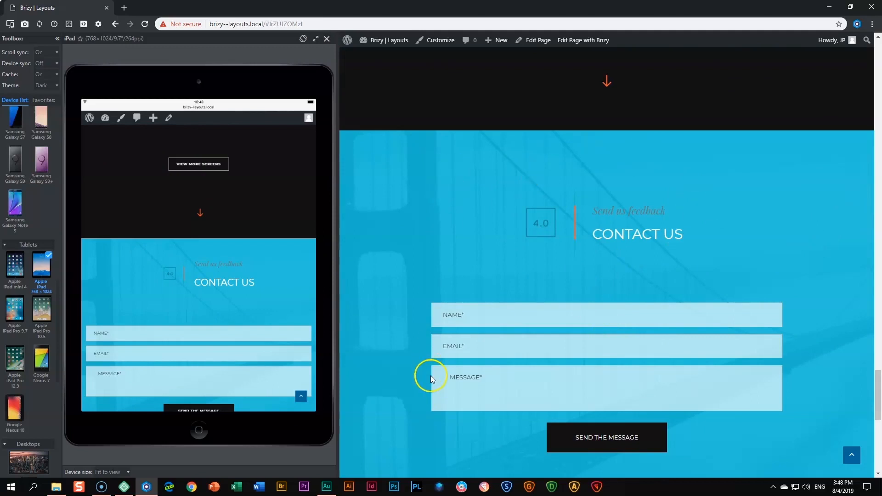
pyautogui.moveTo(432, 377)
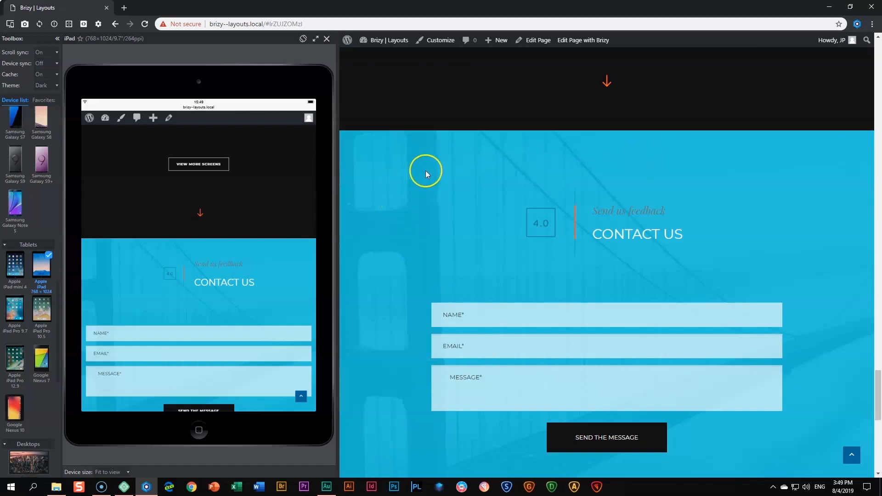
pyautogui.moveTo(426, 174)
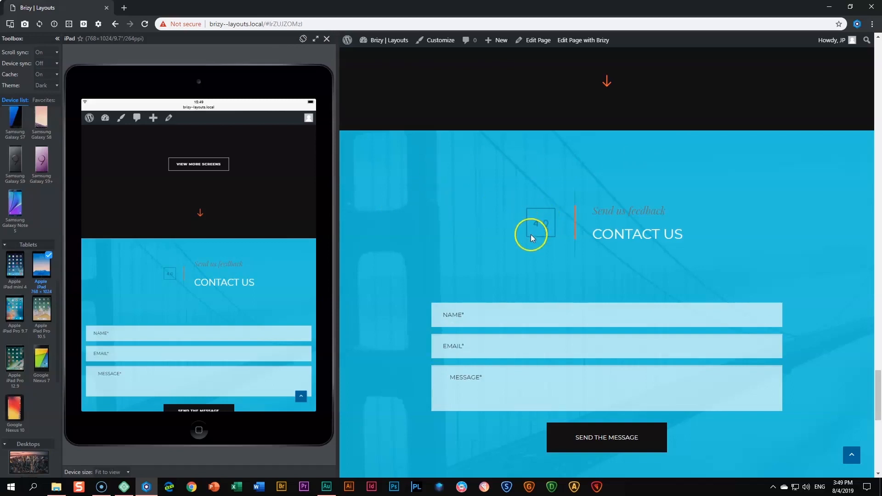
pyautogui.moveTo(546, 230)
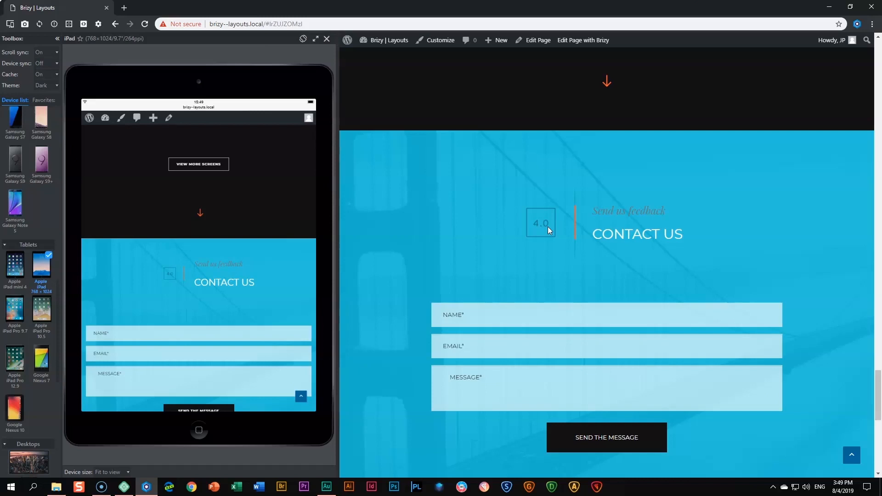
pyautogui.click(540, 233)
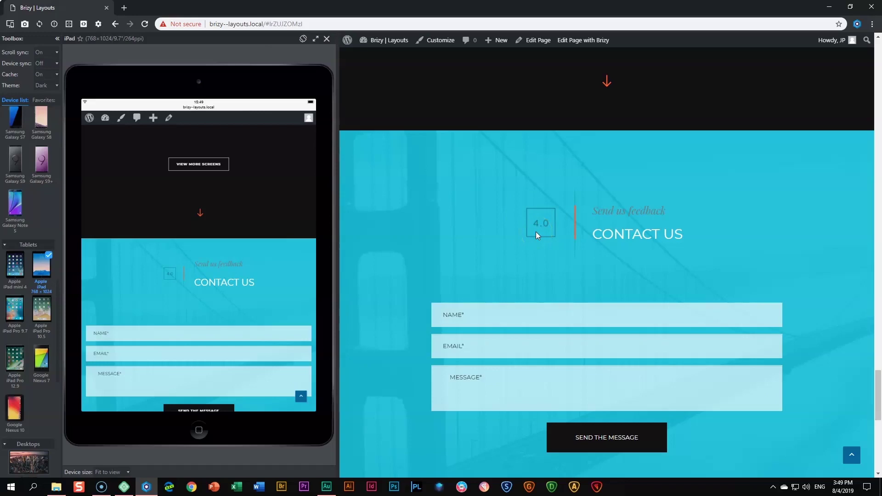
pyautogui.moveTo(551, 236)
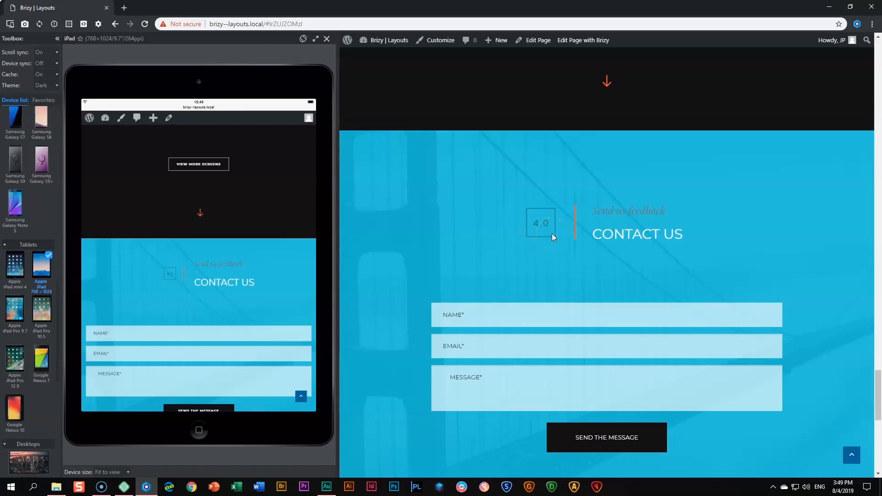
pyautogui.scroll(-3)
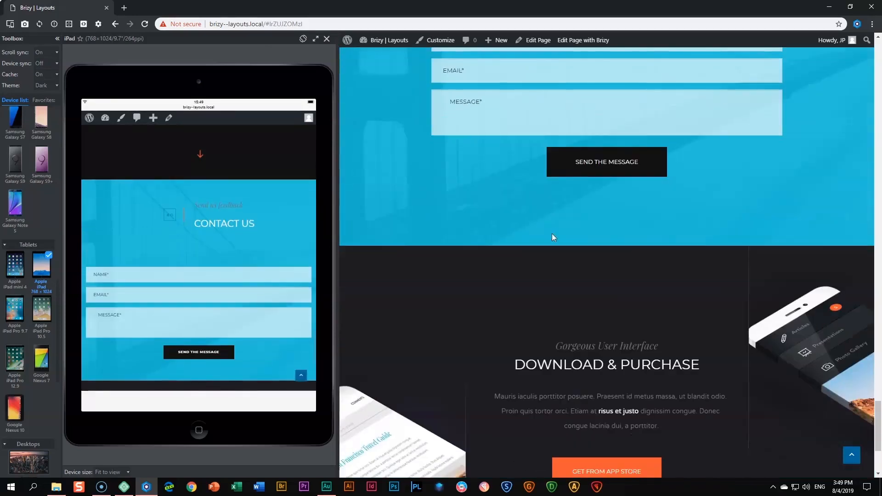
pyautogui.scroll(-3)
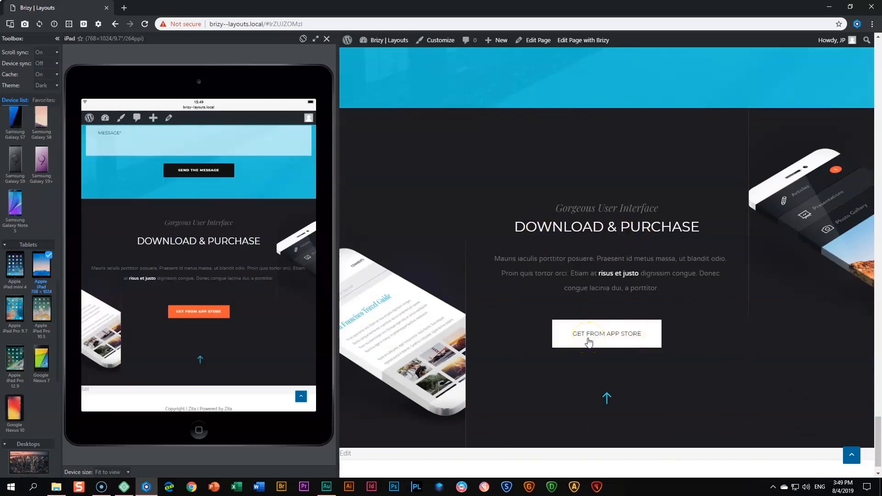
pyautogui.scroll(-3)
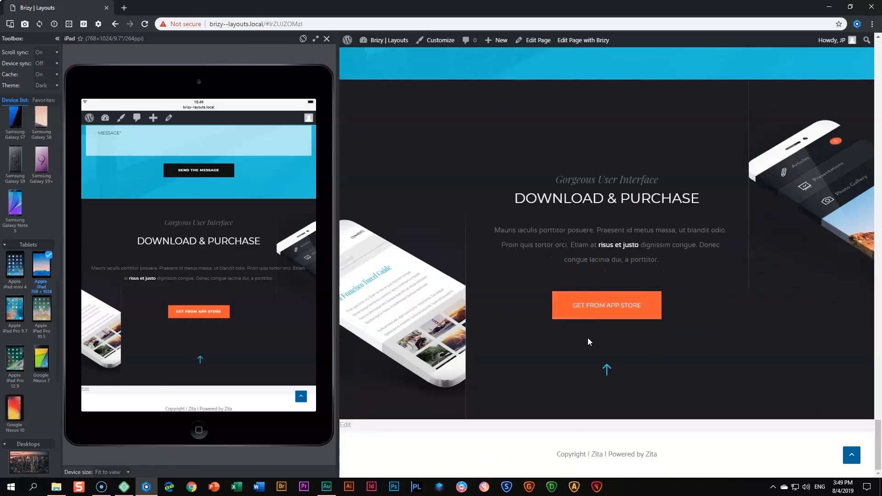
pyautogui.scroll(3)
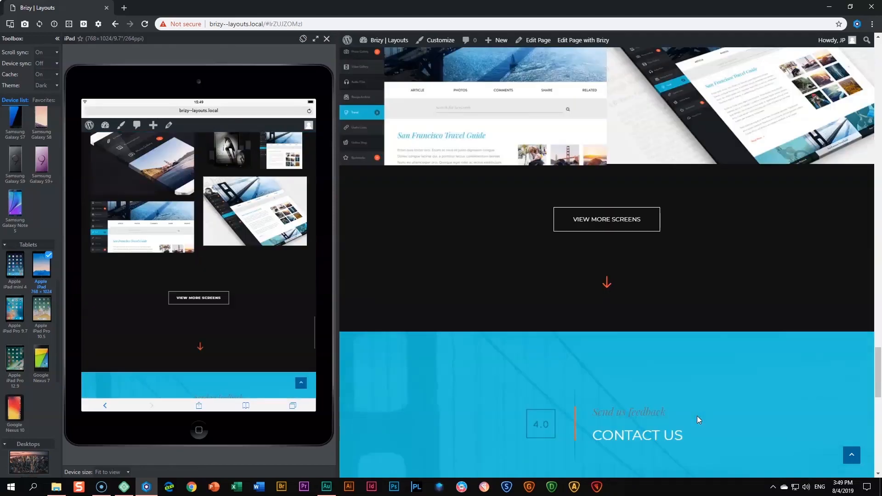
pyautogui.scroll(3)
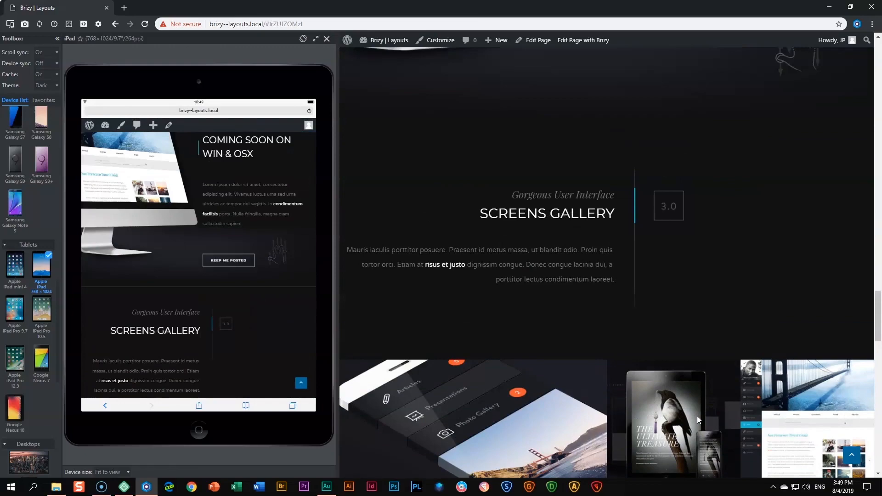
pyautogui.scroll(-3)
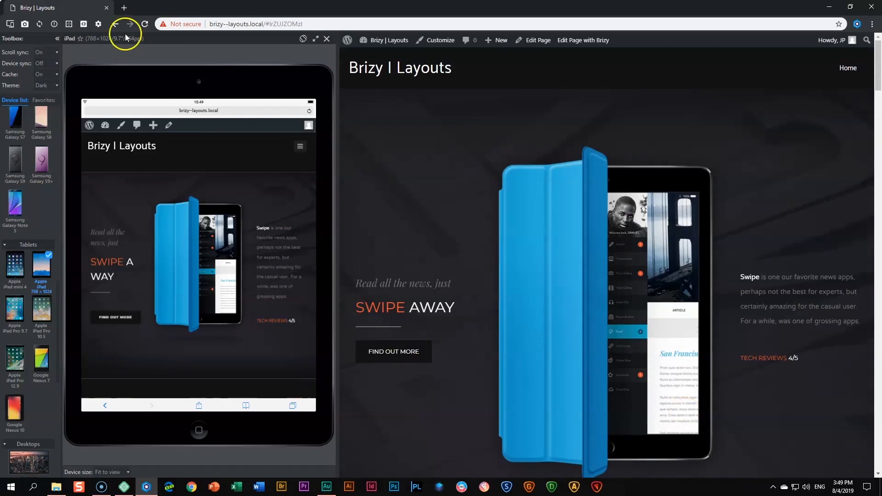
# Step: Leave the device preview and create a new WordPress page titled Swipe
pyautogui.click(327, 39)
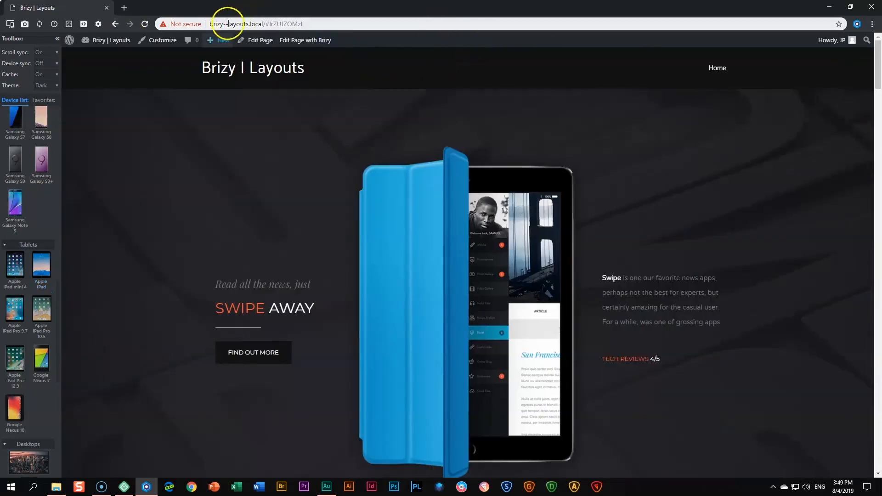
pyautogui.click(219, 40)
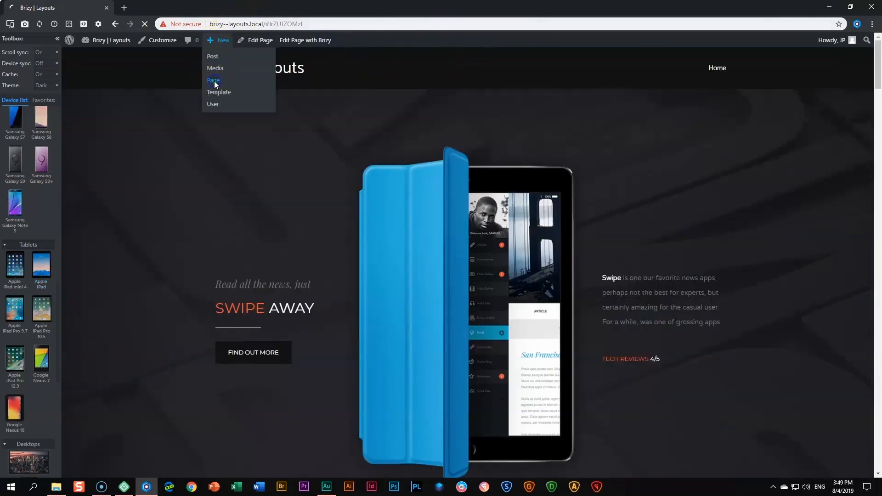
pyautogui.click(213, 80)
pyautogui.write('S')
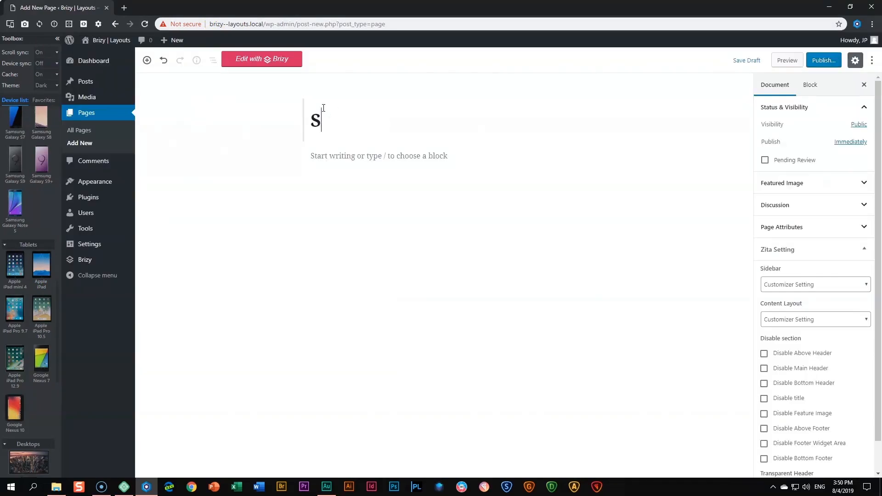
pyautogui.write('wipe')
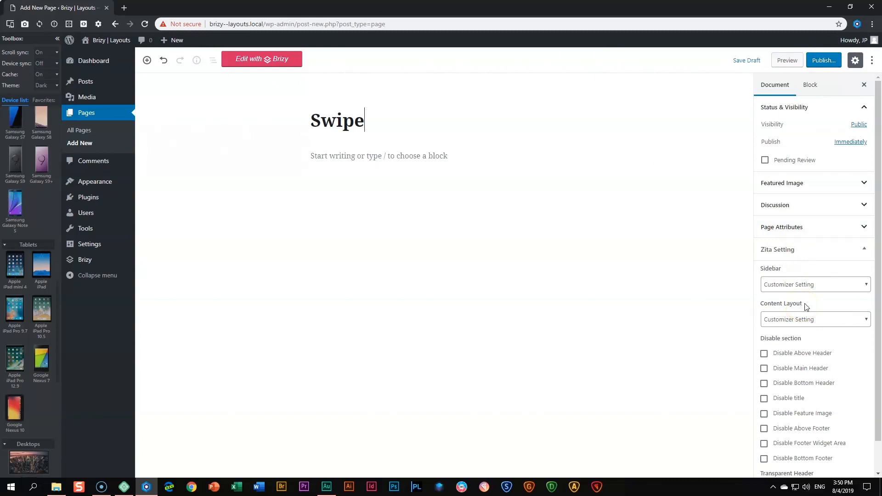
# Step: Set the page to No Sidebar and Full Width content layout, then publish it
pyautogui.click(815, 284)
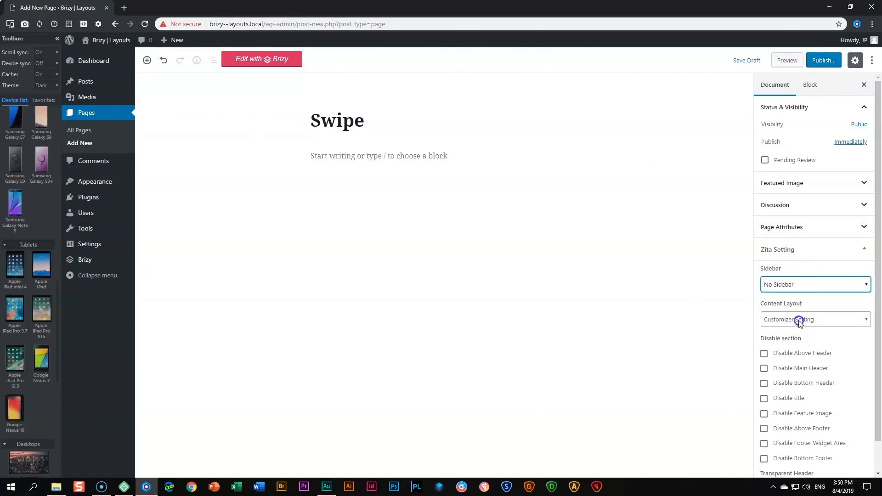
pyautogui.click(815, 319)
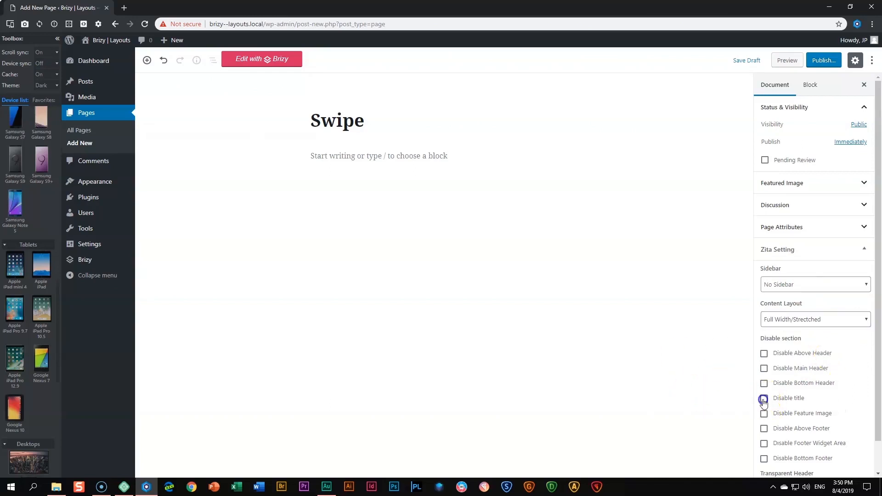
pyautogui.click(823, 61)
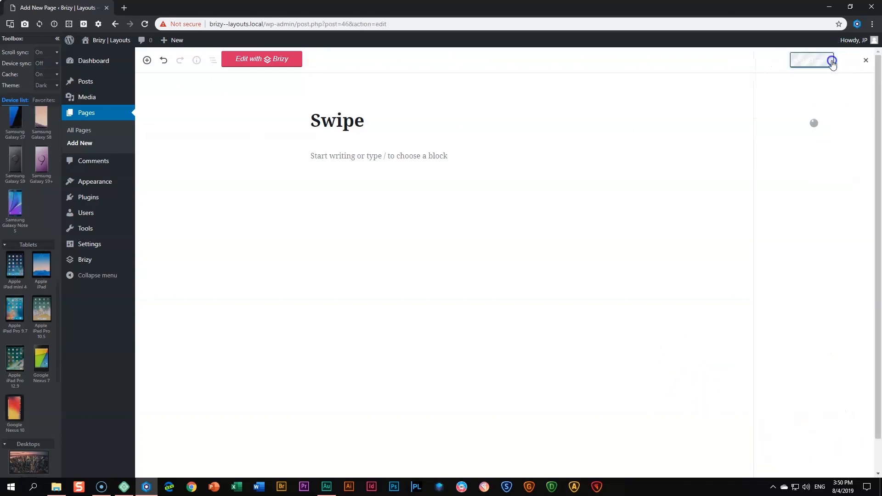
# Step: Edit the empty Swipe page with Brizy and bring up its blocks library
pyautogui.click(261, 59)
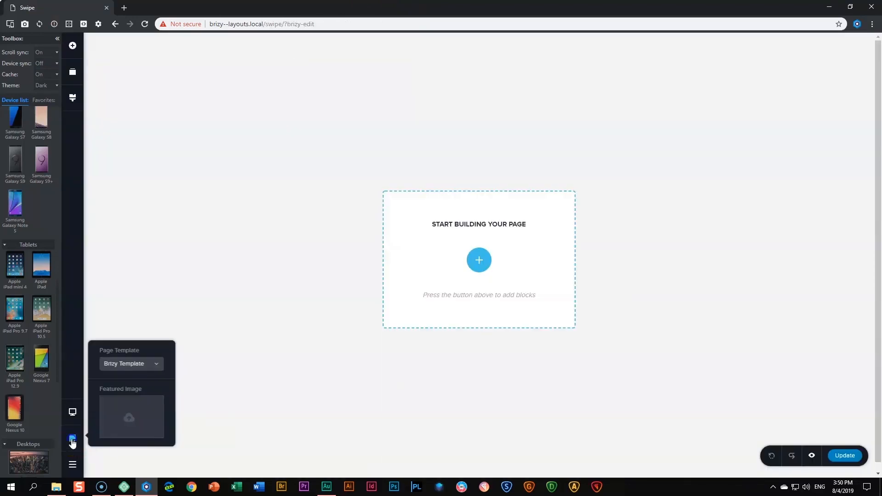
pyautogui.moveTo(116, 369)
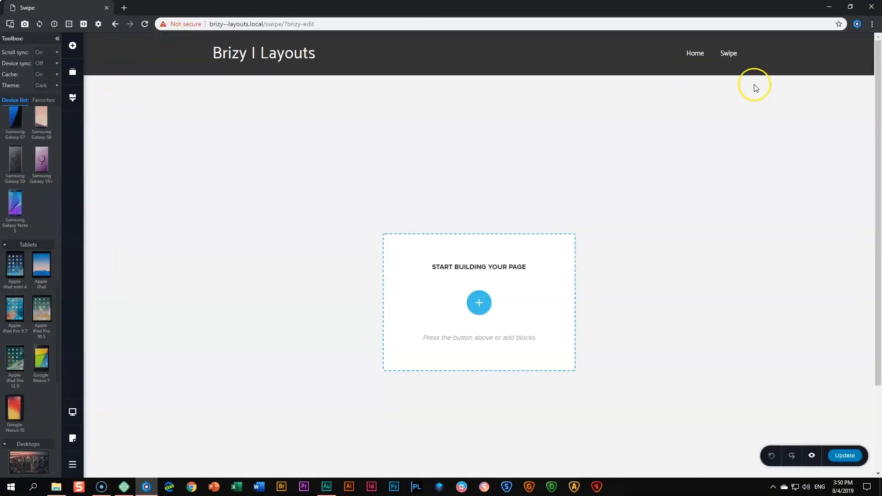
pyautogui.moveTo(585, 138)
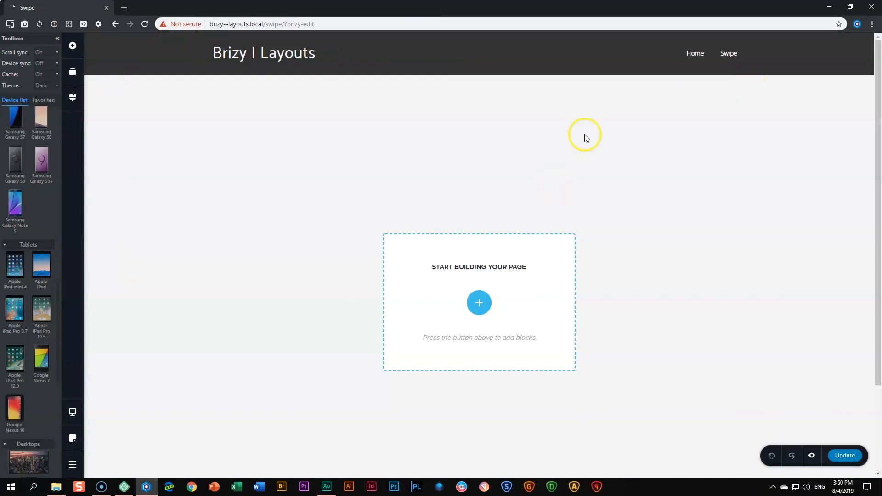
pyautogui.click(478, 302)
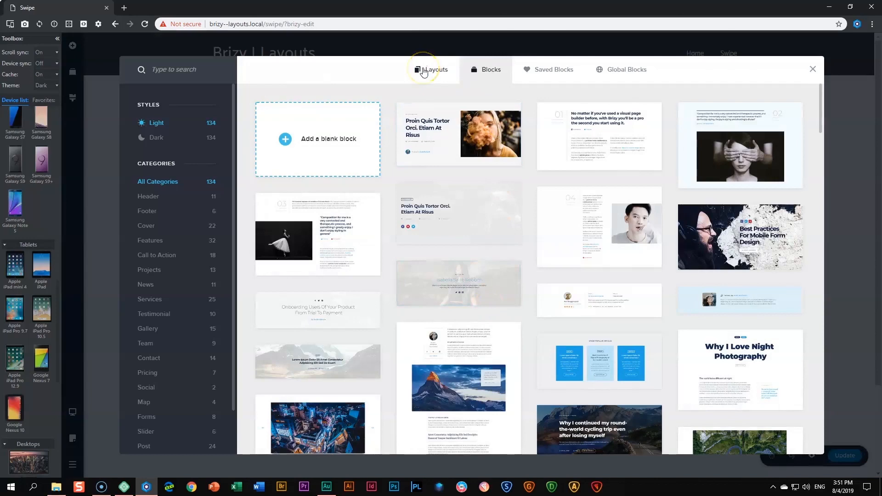
# Step: Import the Swipe layout from the One Page layouts category onto the page
pyautogui.click(435, 69)
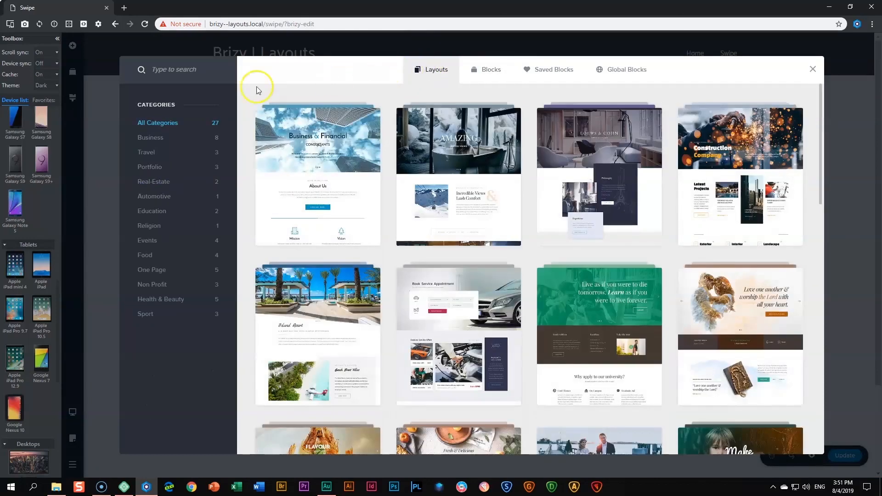
pyautogui.click(152, 270)
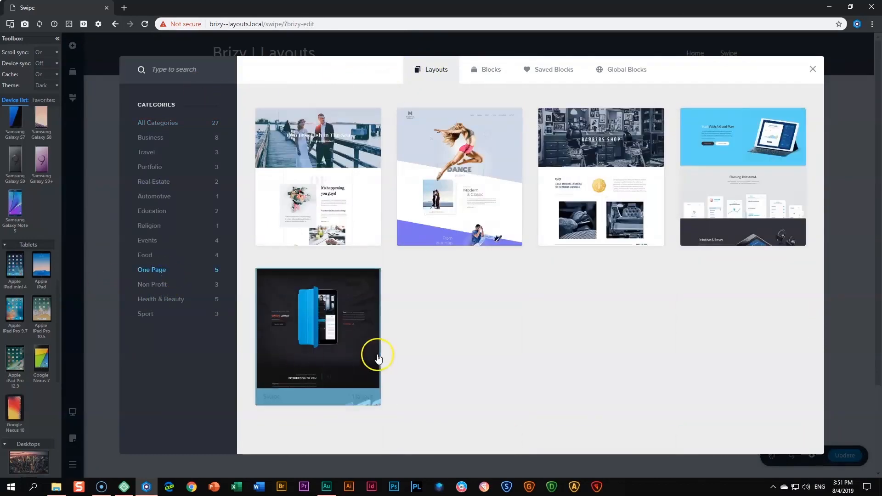
pyautogui.moveTo(335, 332)
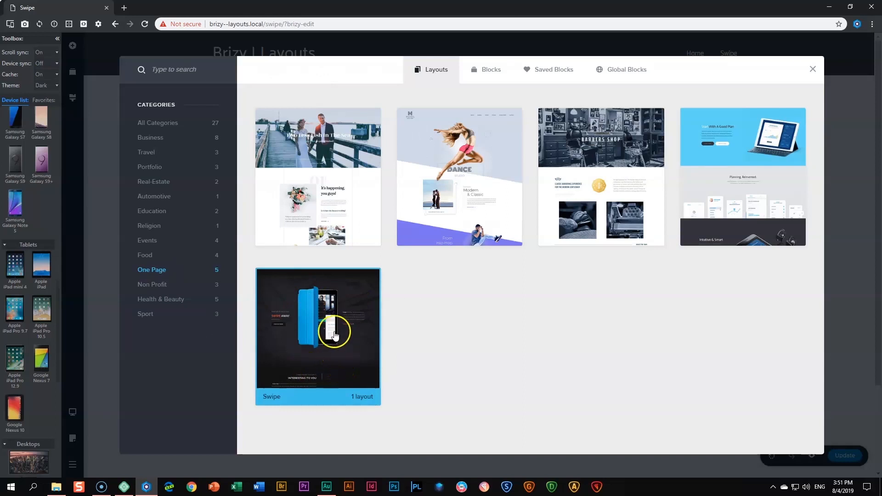
pyautogui.click(317, 329)
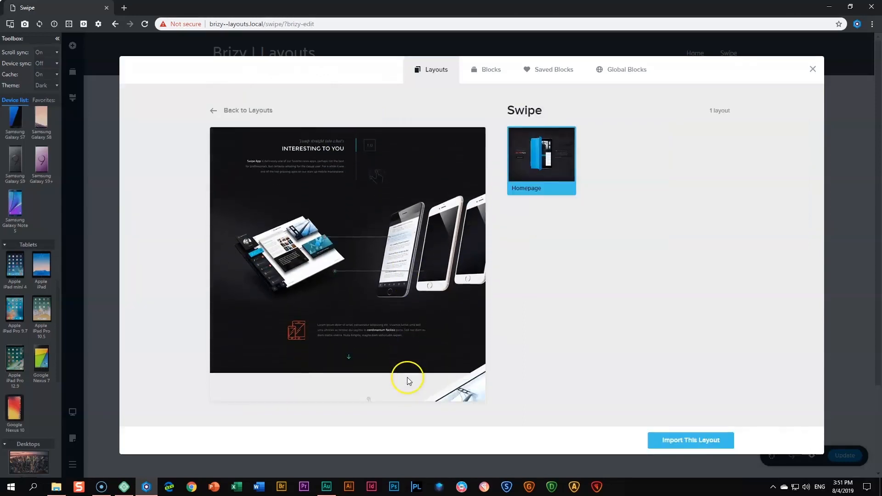
pyautogui.scroll(-3)
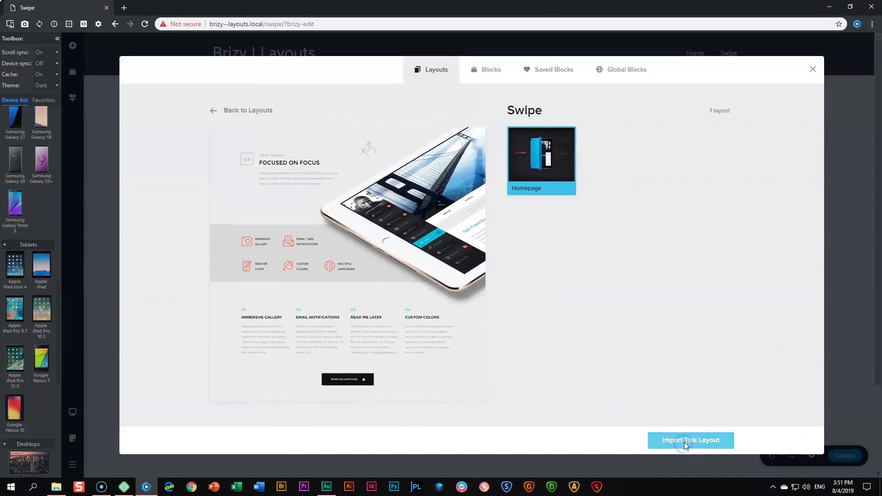
pyautogui.click(690, 440)
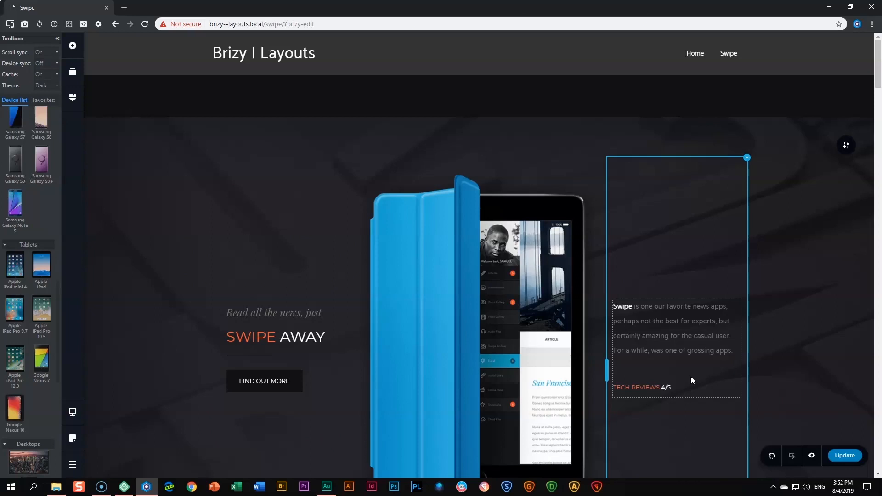
# Step: In global Styling, try the Brizy default preset as the current style
pyautogui.click(72, 96)
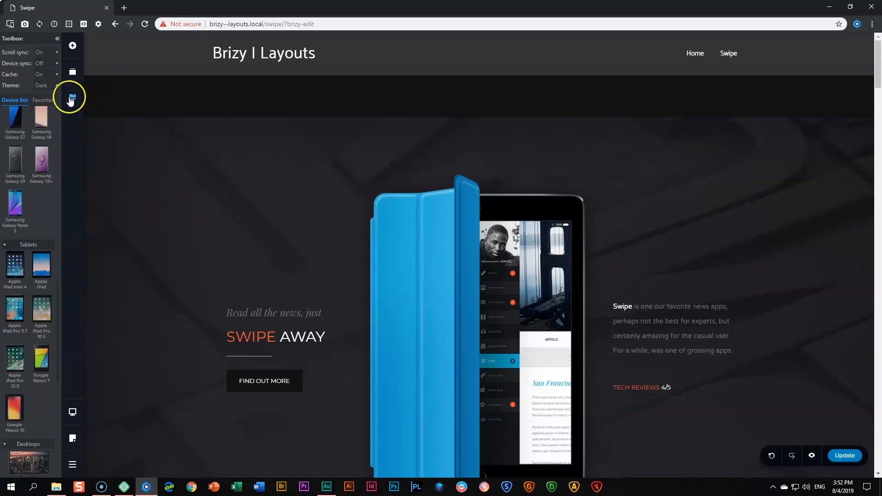
pyautogui.click(71, 96)
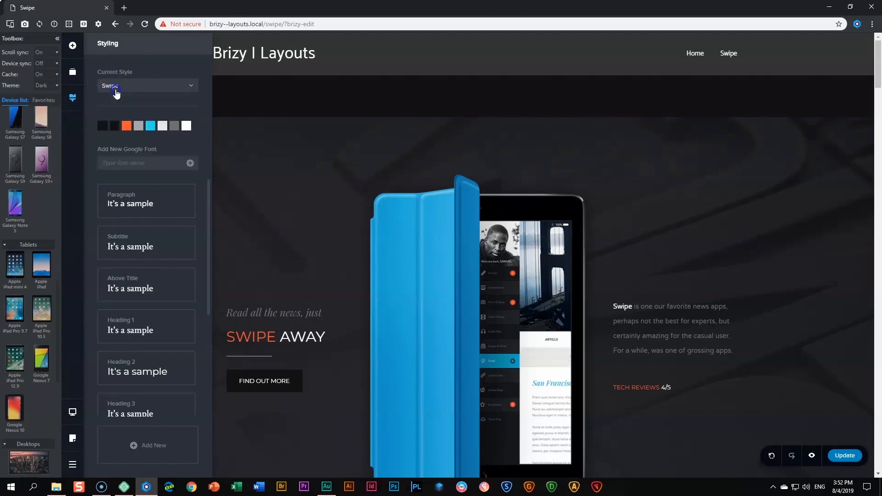
pyautogui.click(146, 85)
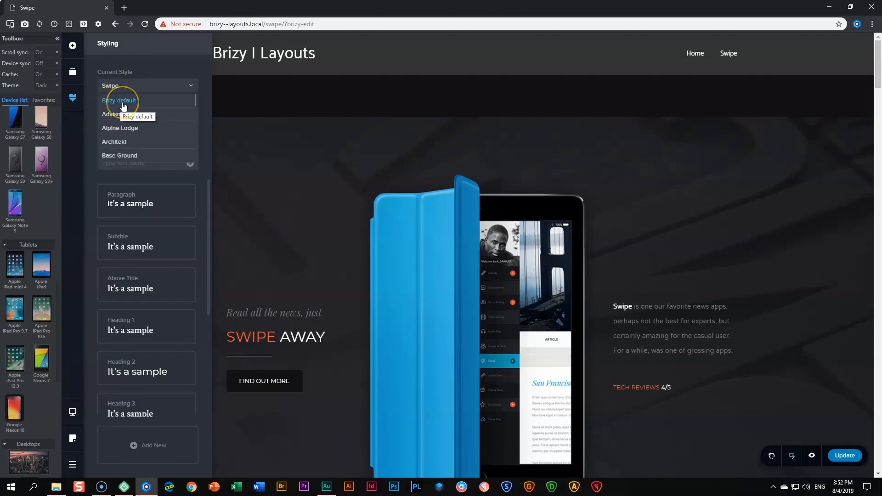
pyautogui.click(118, 100)
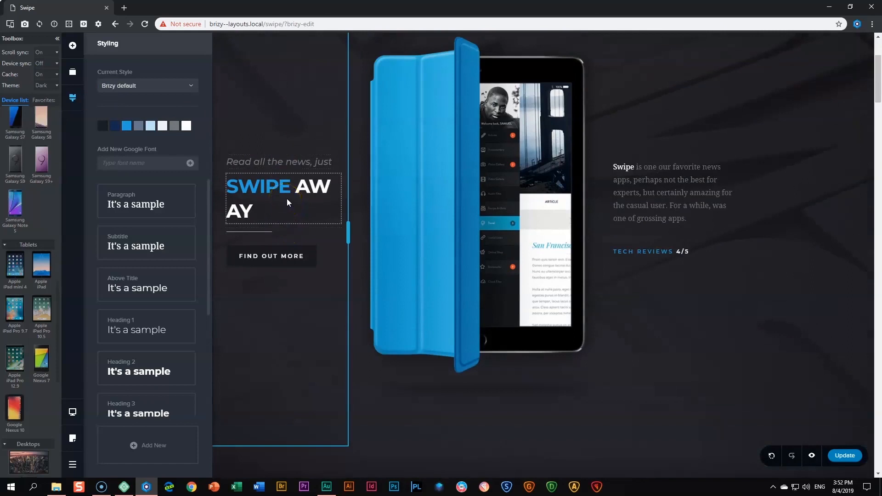
# Step: Try the Advisors and Alpine Lodge presets, then return the current style to Swipe
pyautogui.click(147, 86)
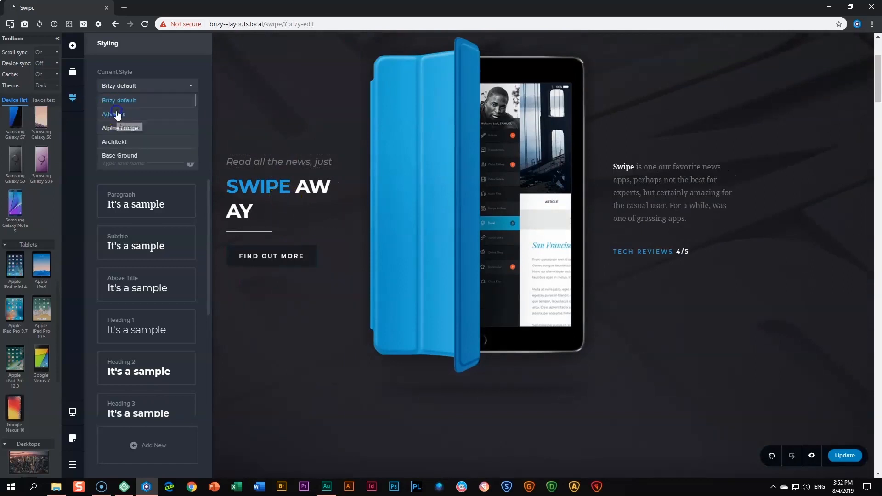
pyautogui.click(113, 114)
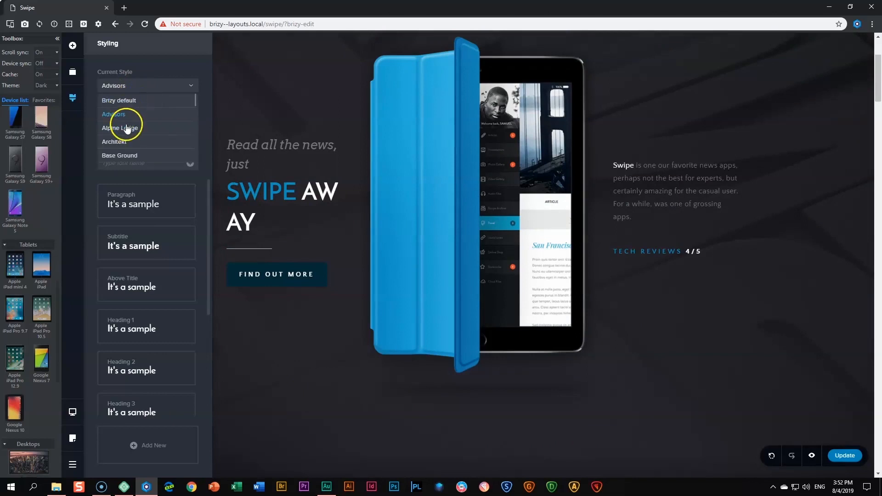
pyautogui.click(120, 128)
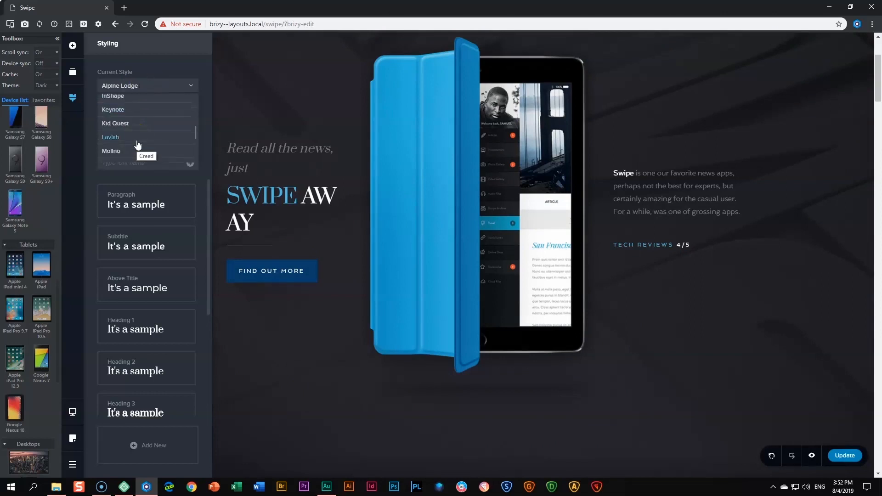
pyautogui.scroll(-3)
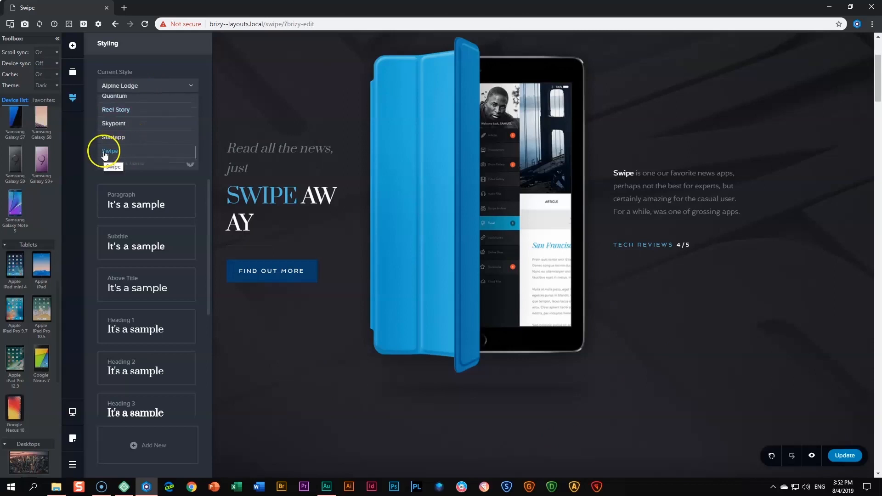
pyautogui.click(111, 151)
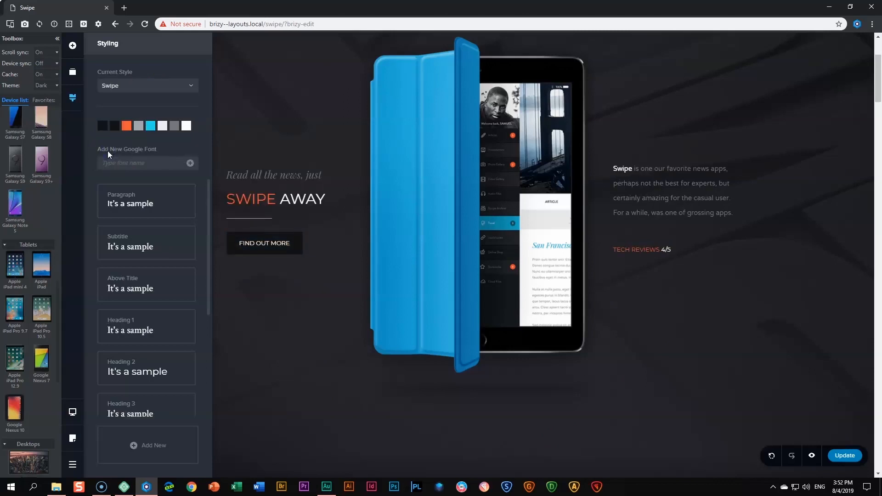
pyautogui.click(576, 290)
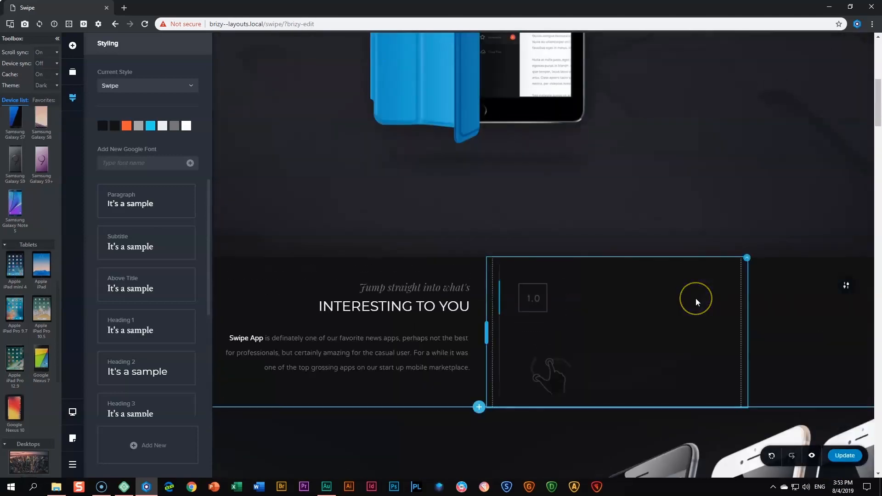
pyautogui.moveTo(504, 302)
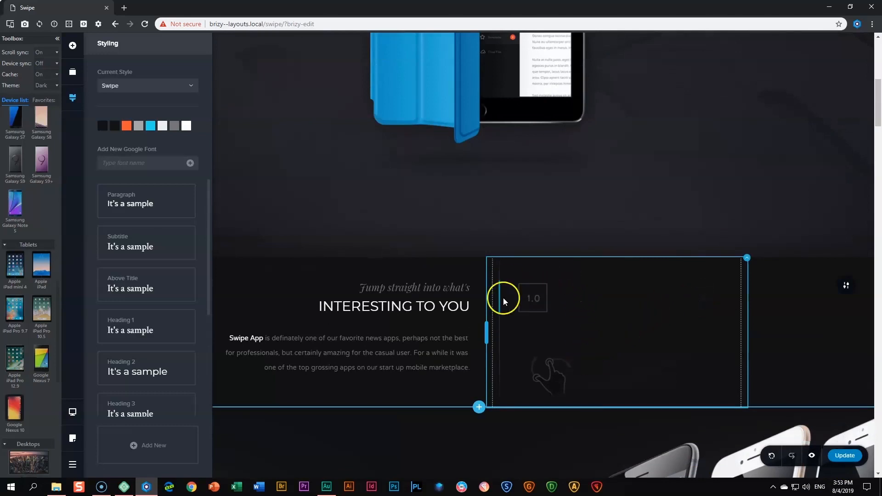
pyautogui.moveTo(522, 379)
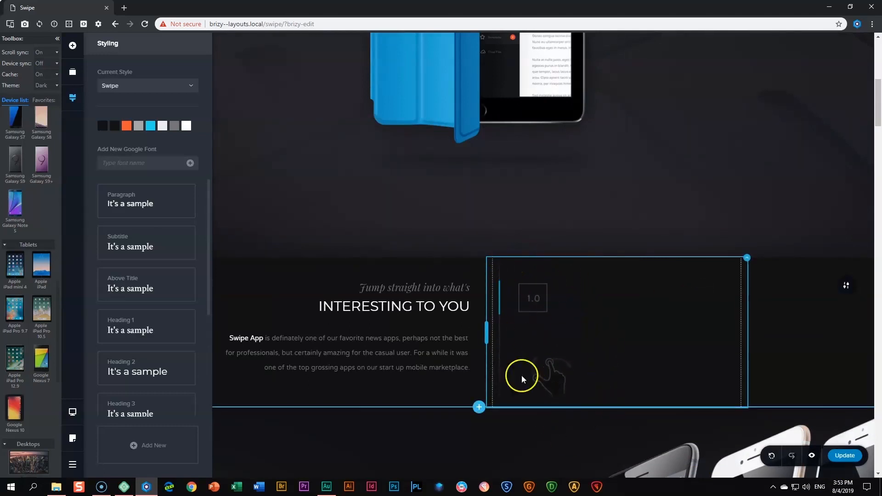
pyautogui.moveTo(558, 340)
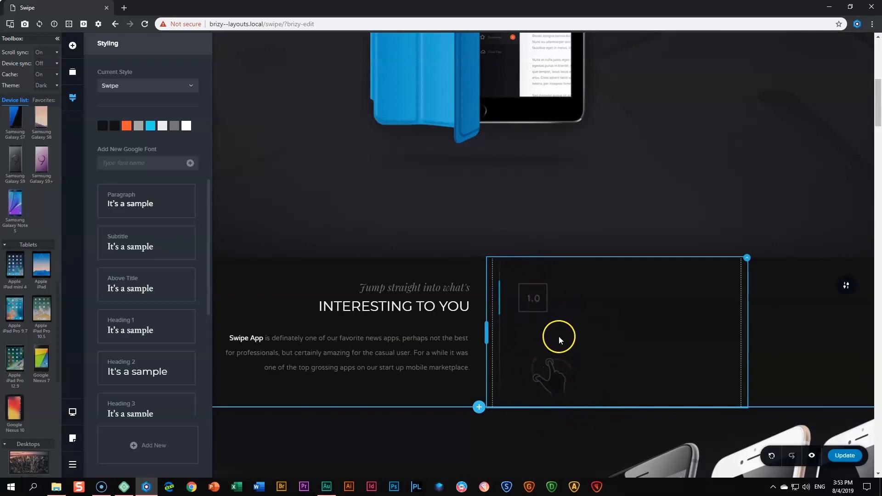
pyautogui.scroll(3)
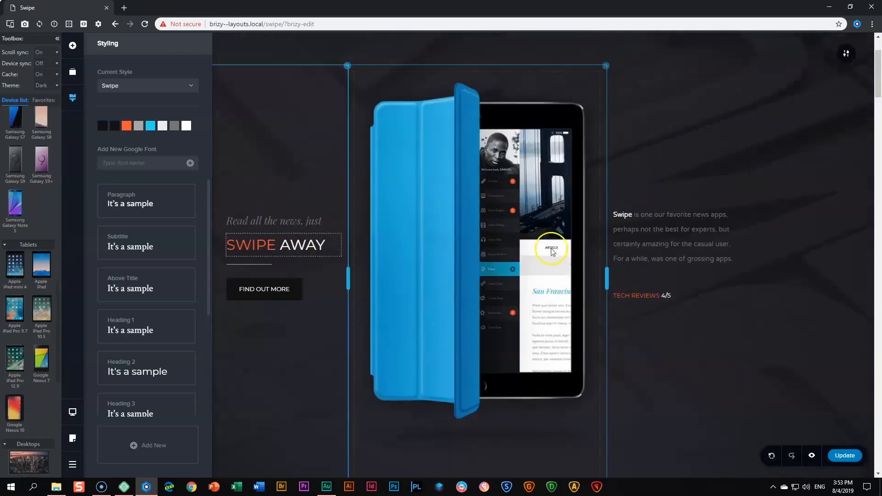
pyautogui.scroll(-3)
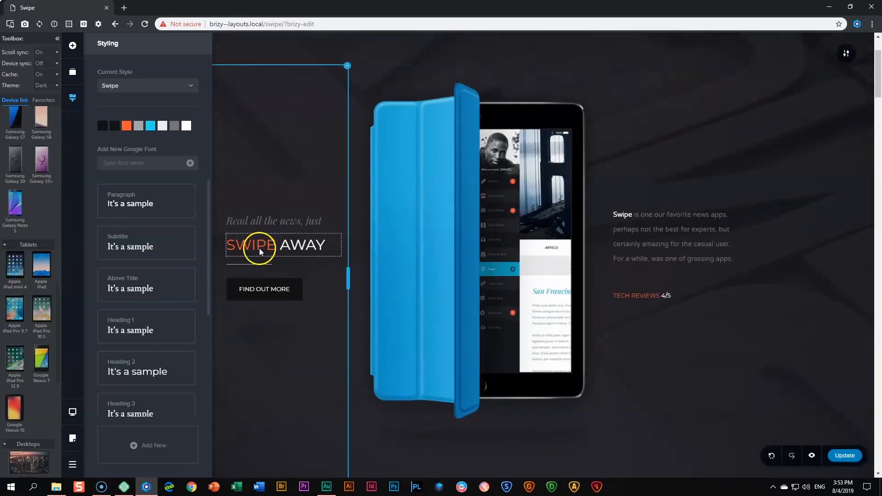
# Step: Recolor the Swipe style's orange accent swatch to yellow #CBFF33 in the color picker
pyautogui.click(126, 126)
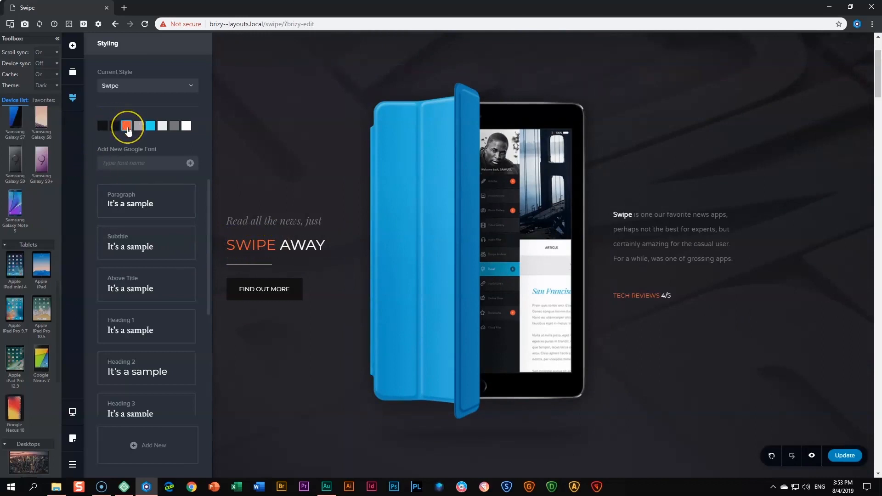
pyautogui.click(126, 126)
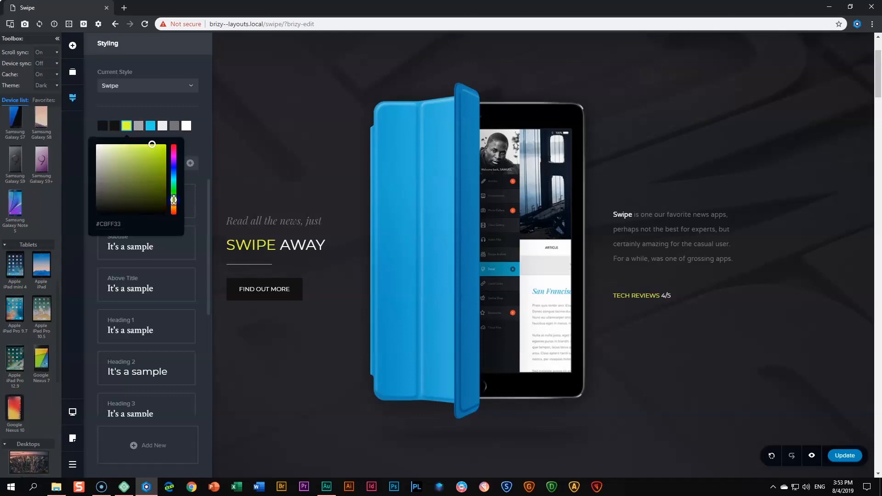
pyautogui.scroll(-3)
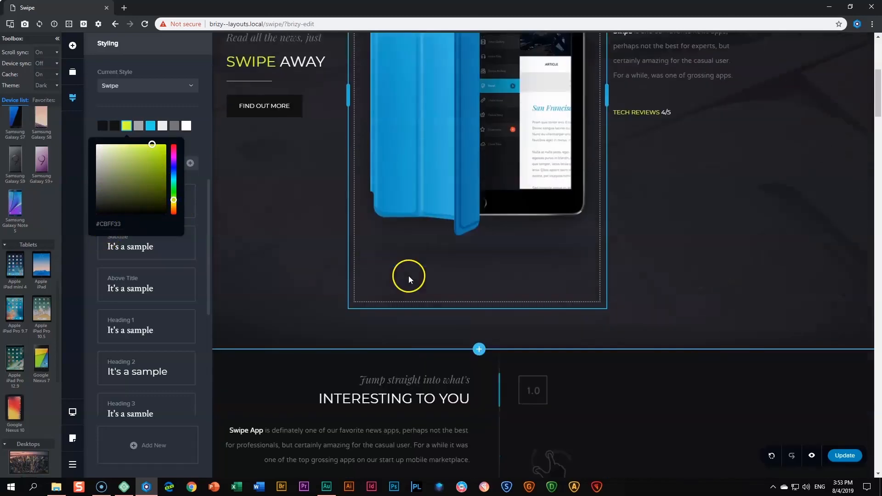
pyautogui.scroll(-3)
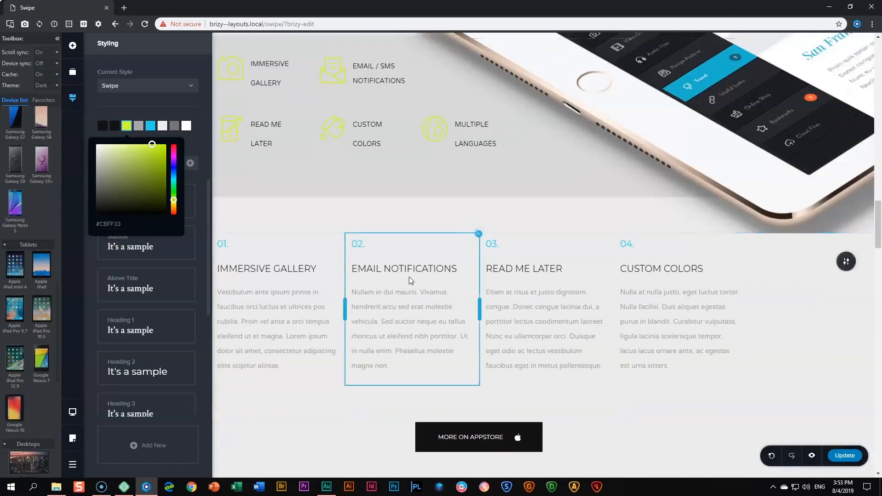